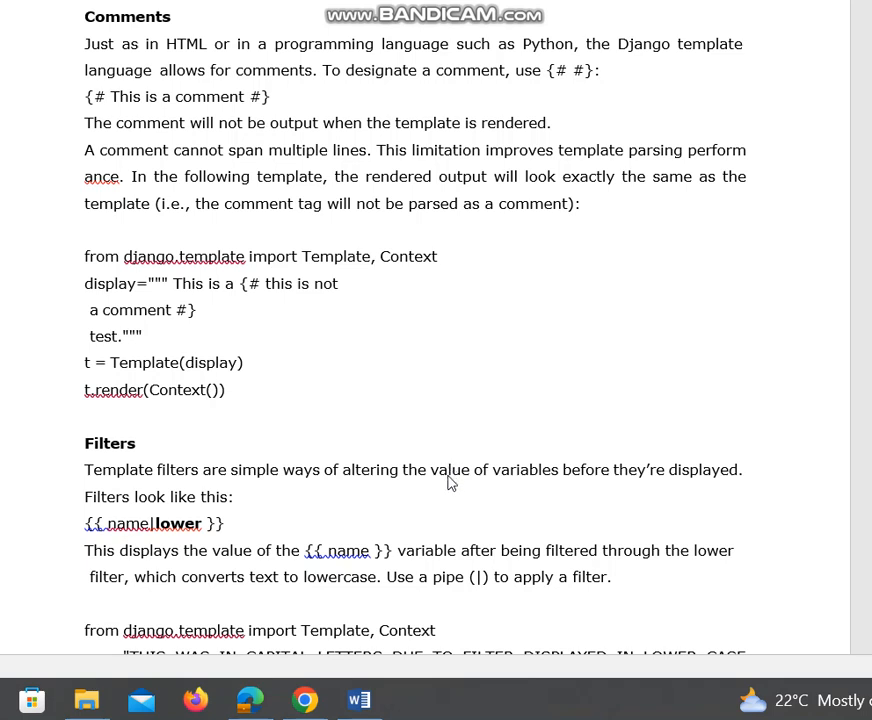
{"action": "mouse_move", "coordinate": [453, 460]}
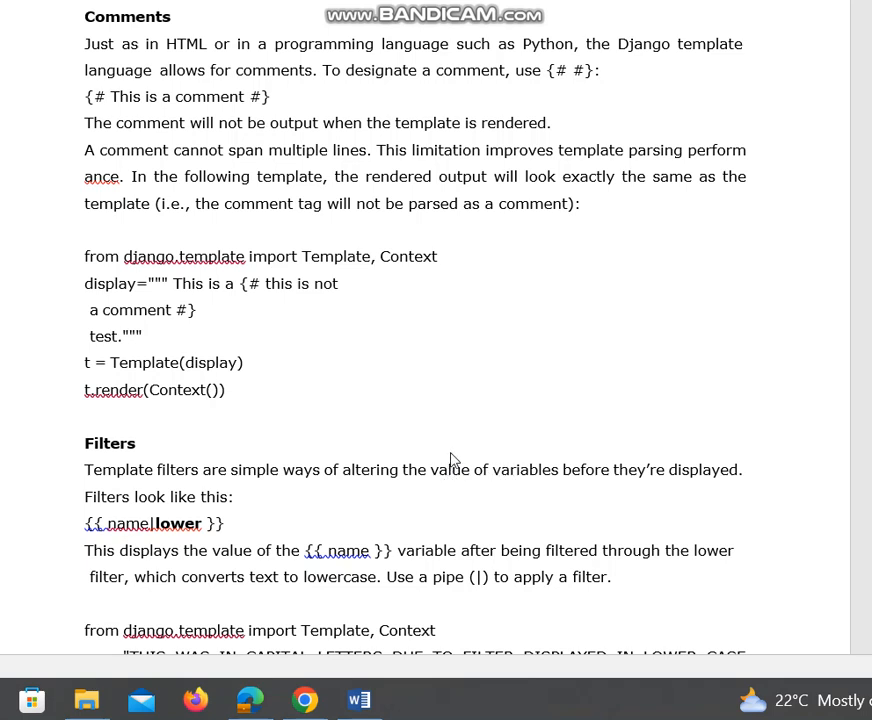
{"action": "mouse_move", "coordinate": [340, 313]}
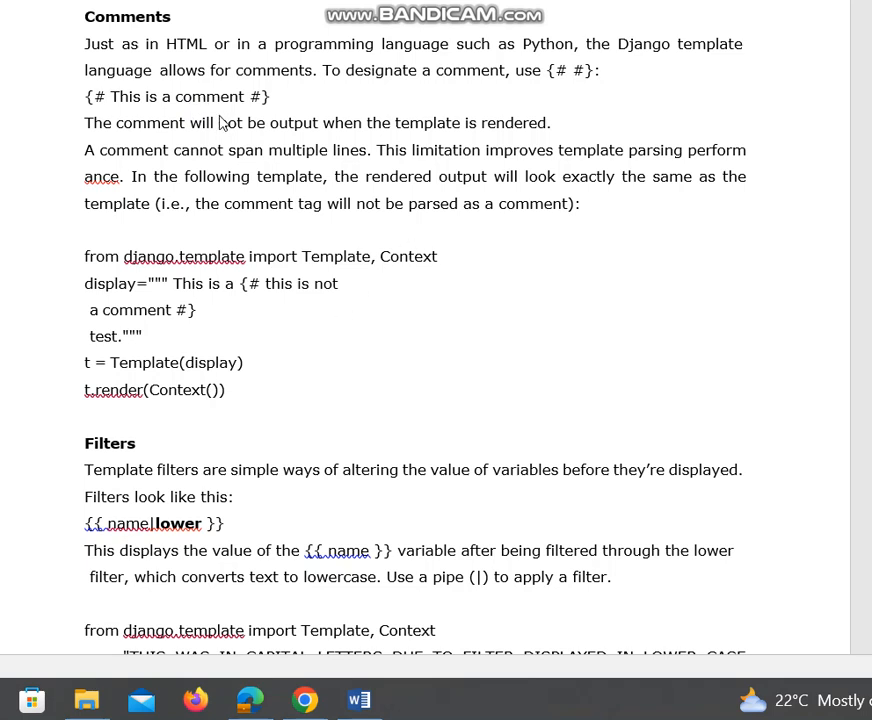
{"action": "mouse_move", "coordinate": [286, 237]}
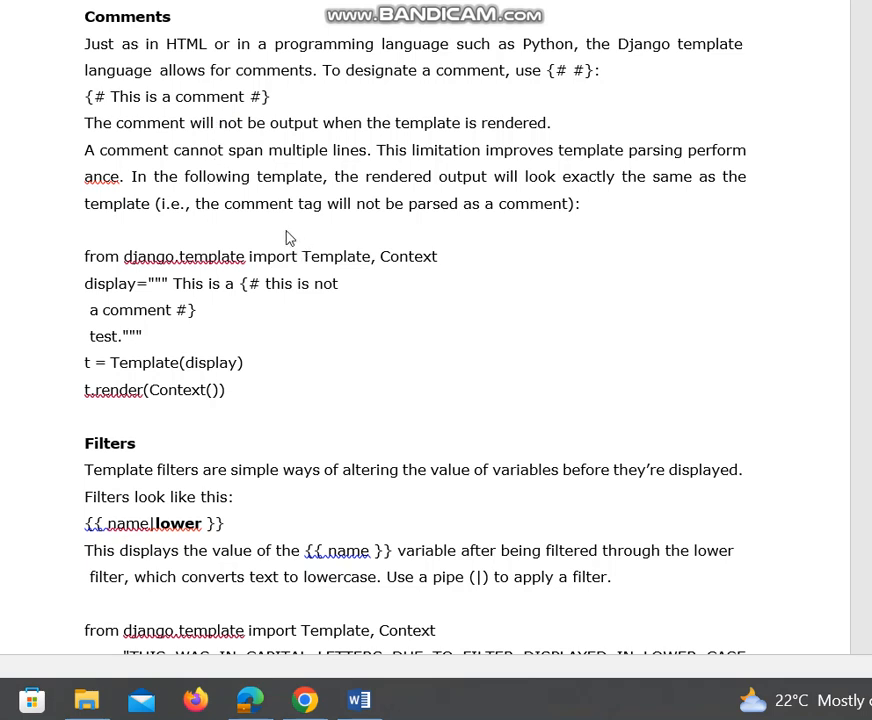
{"action": "mouse_move", "coordinate": [139, 43]}
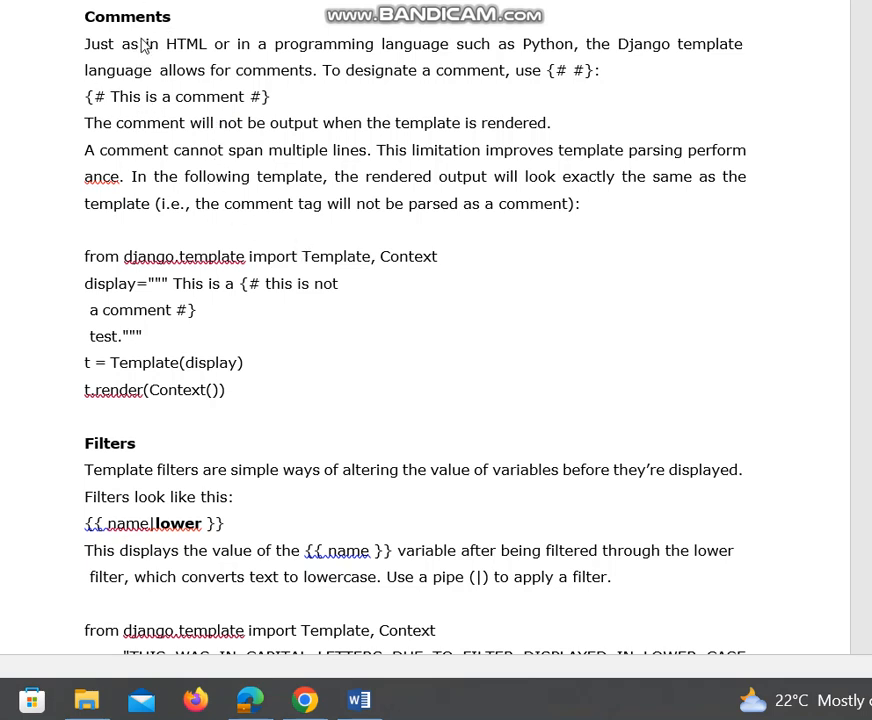
{"action": "mouse_move", "coordinate": [145, 115]}
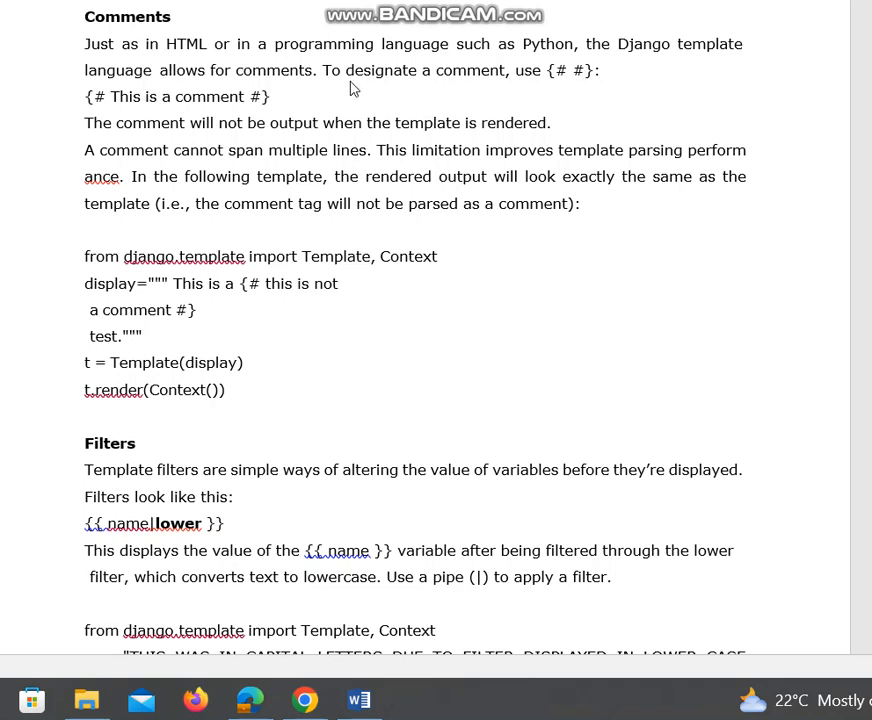
{"action": "mouse_move", "coordinate": [608, 73]}
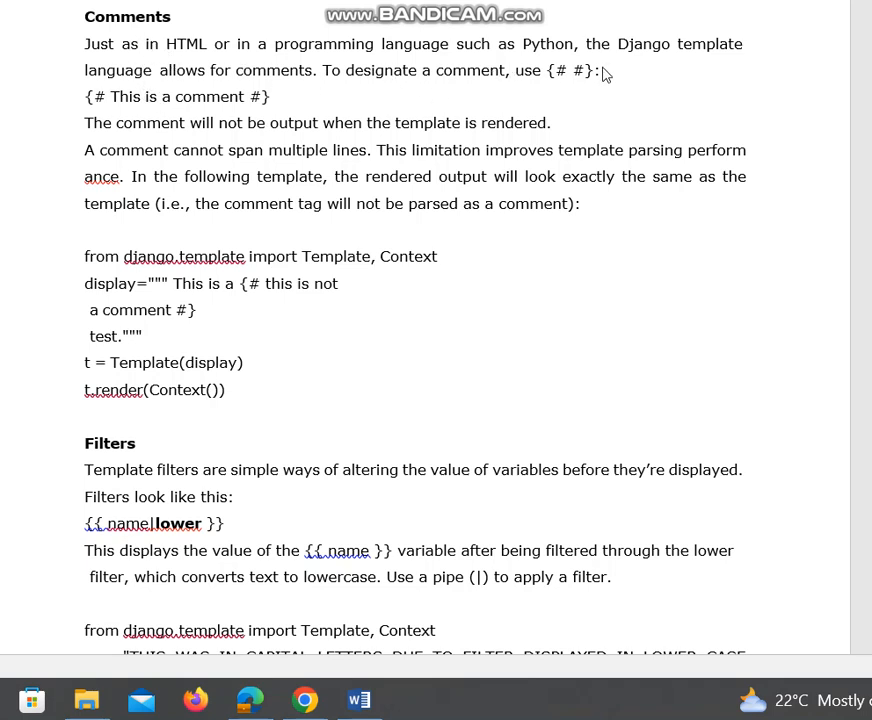
{"action": "mouse_move", "coordinate": [228, 108]}
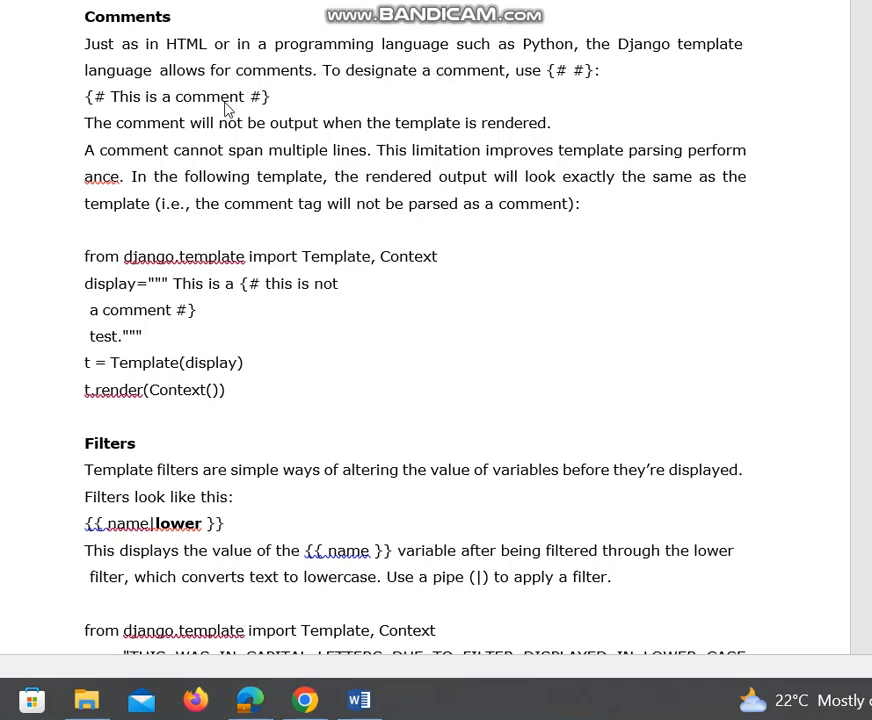
{"action": "mouse_move", "coordinate": [494, 115]}
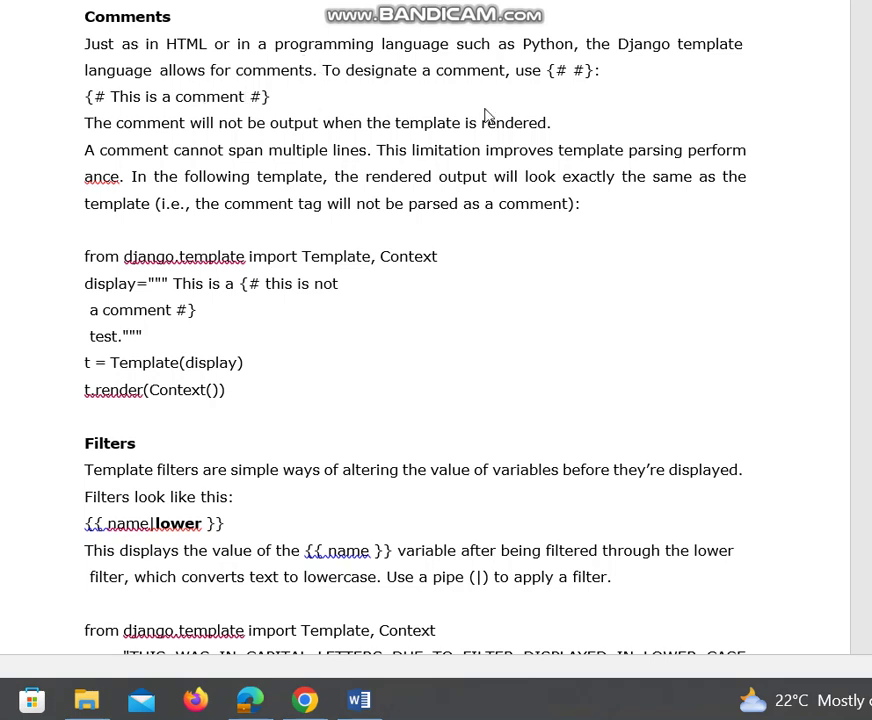
{"action": "mouse_move", "coordinate": [390, 143]}
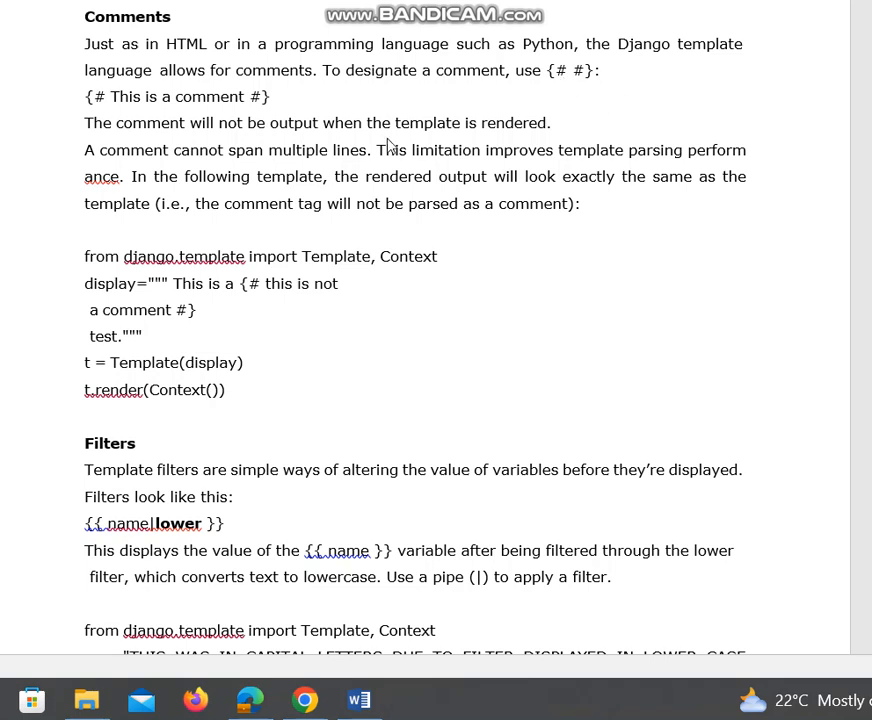
{"action": "mouse_move", "coordinate": [565, 91]}
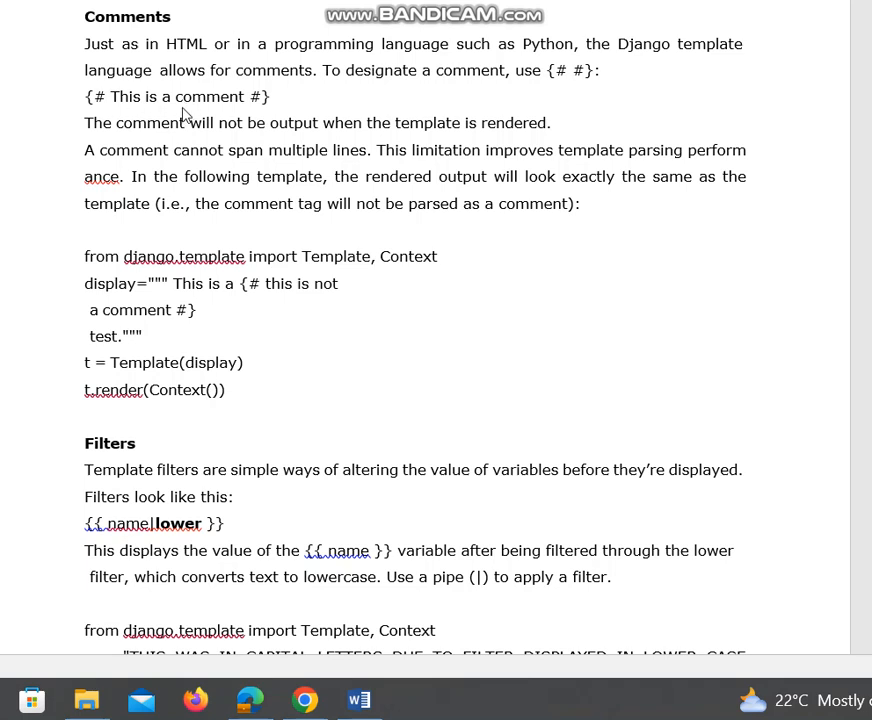
{"action": "mouse_move", "coordinate": [222, 117]}
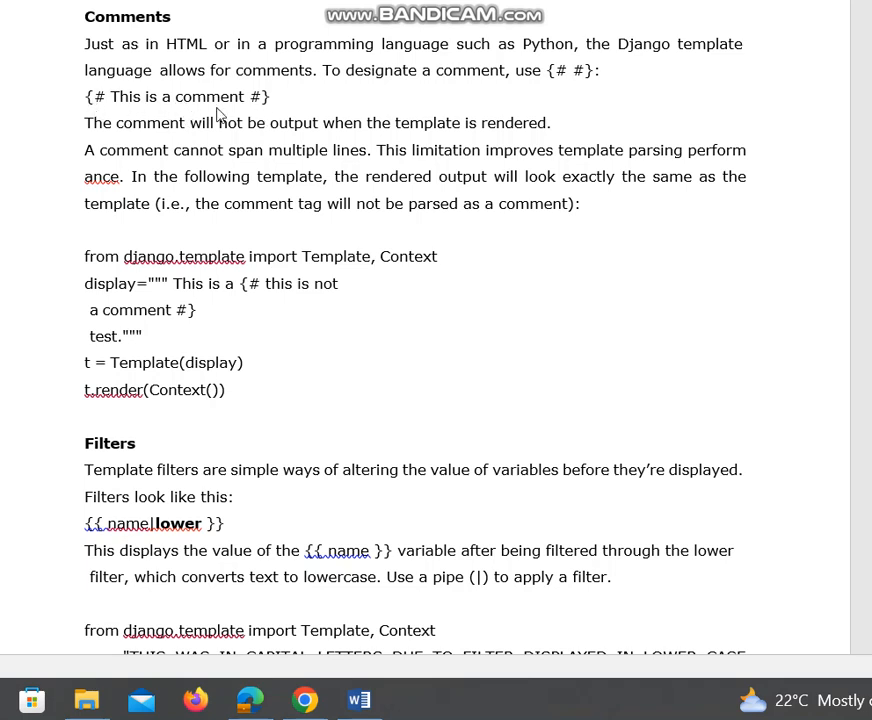
{"action": "mouse_move", "coordinate": [155, 142]}
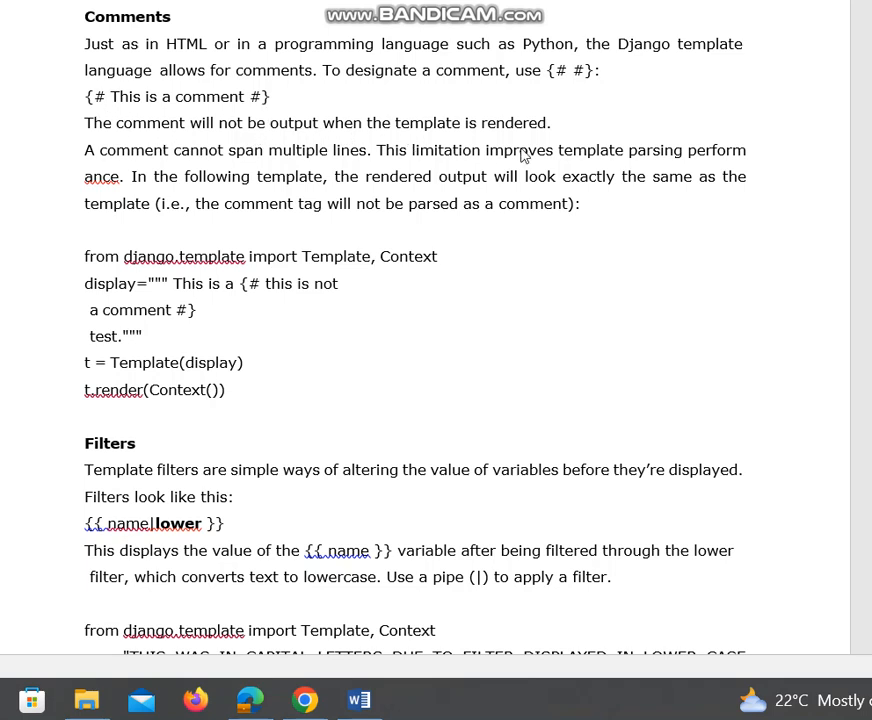
{"action": "mouse_move", "coordinate": [198, 162]}
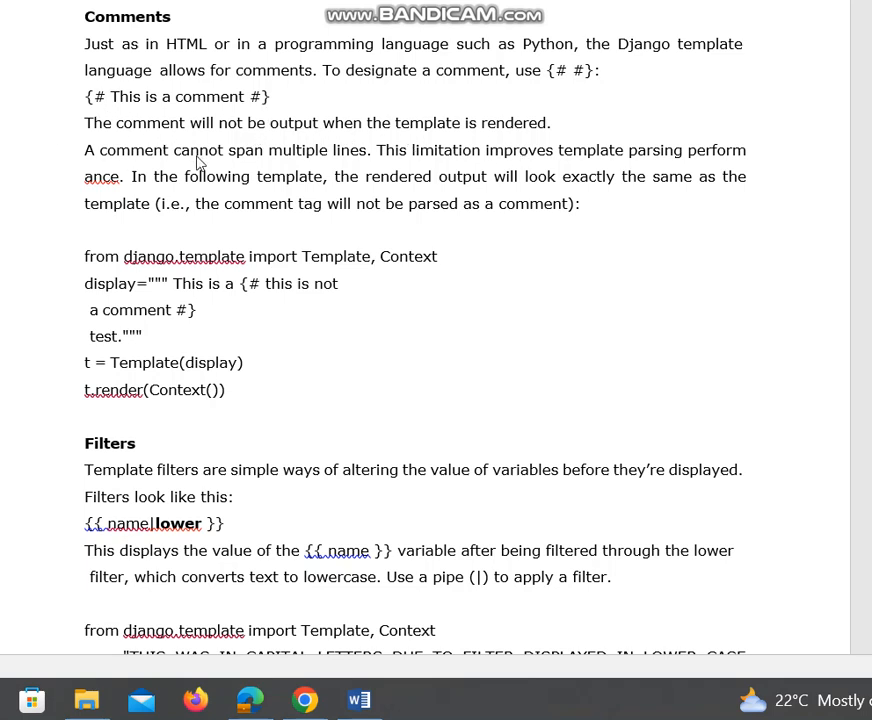
{"action": "mouse_move", "coordinate": [290, 164]}
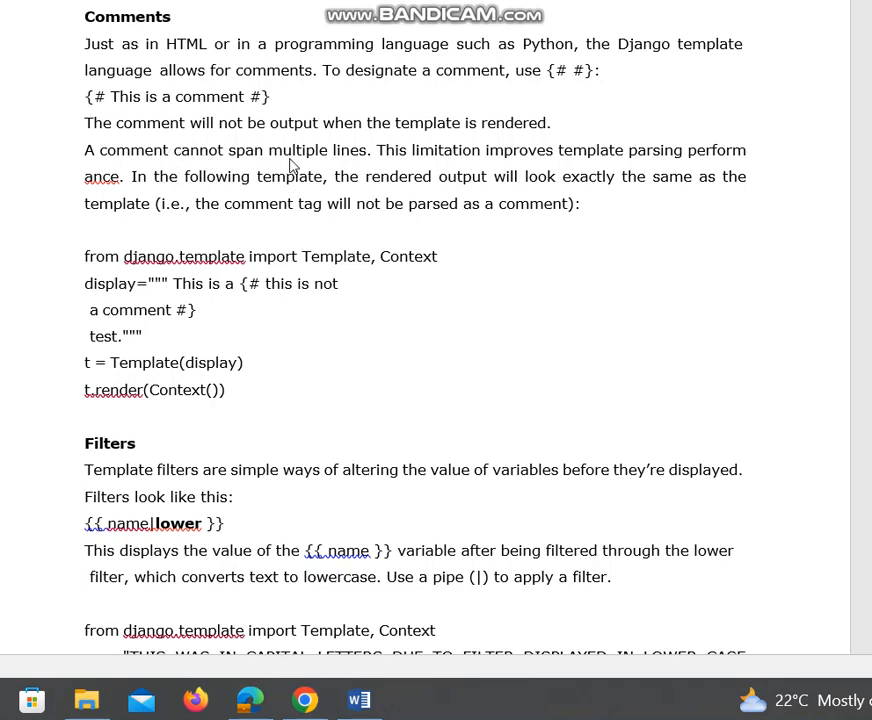
{"action": "mouse_move", "coordinate": [350, 239]}
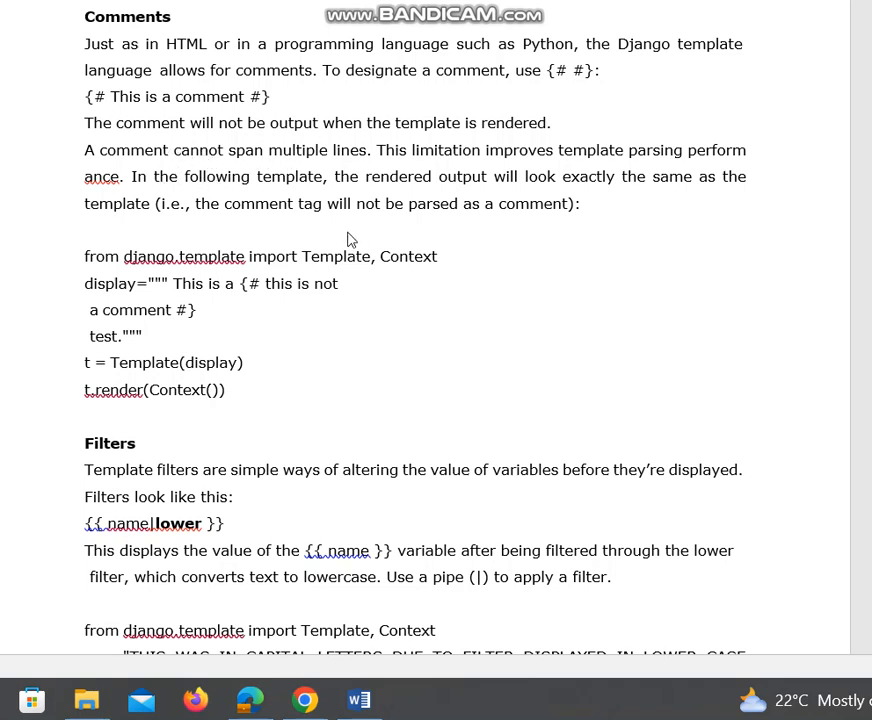
{"action": "mouse_move", "coordinate": [476, 279]}
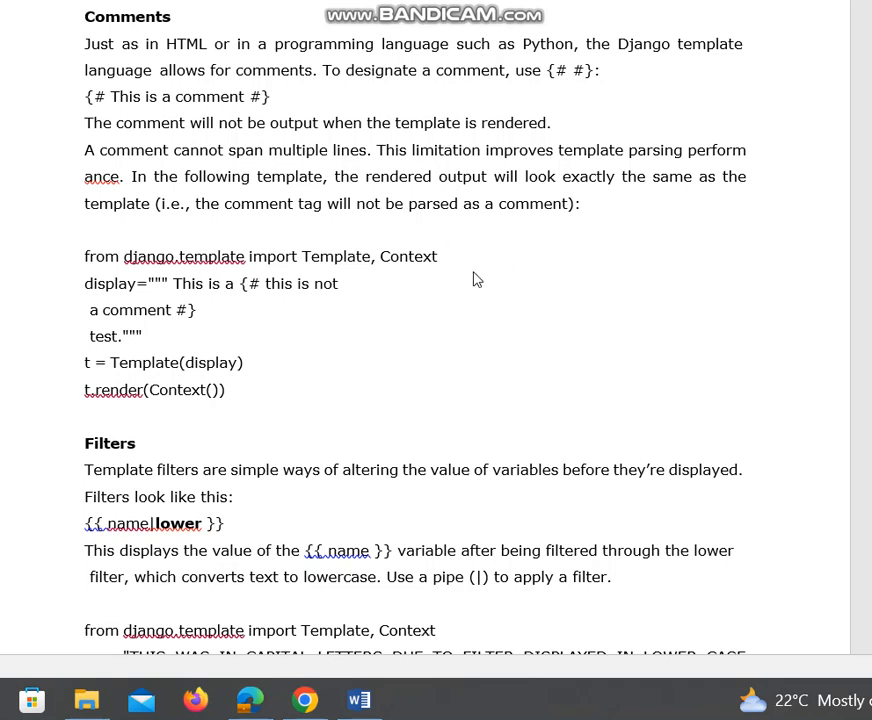
{"action": "mouse_move", "coordinate": [468, 282]}
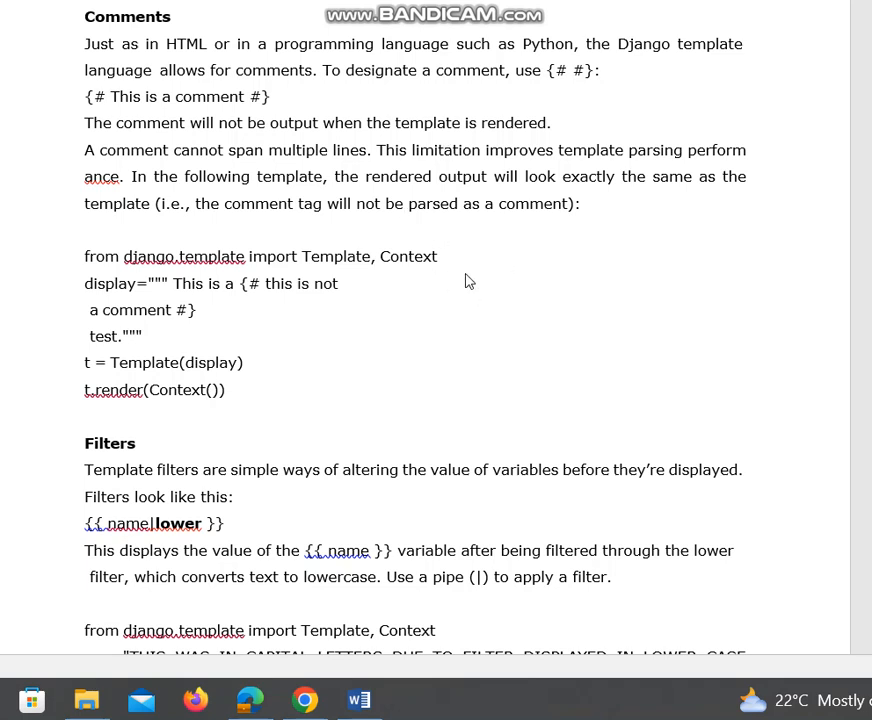
{"action": "mouse_move", "coordinate": [439, 162]}
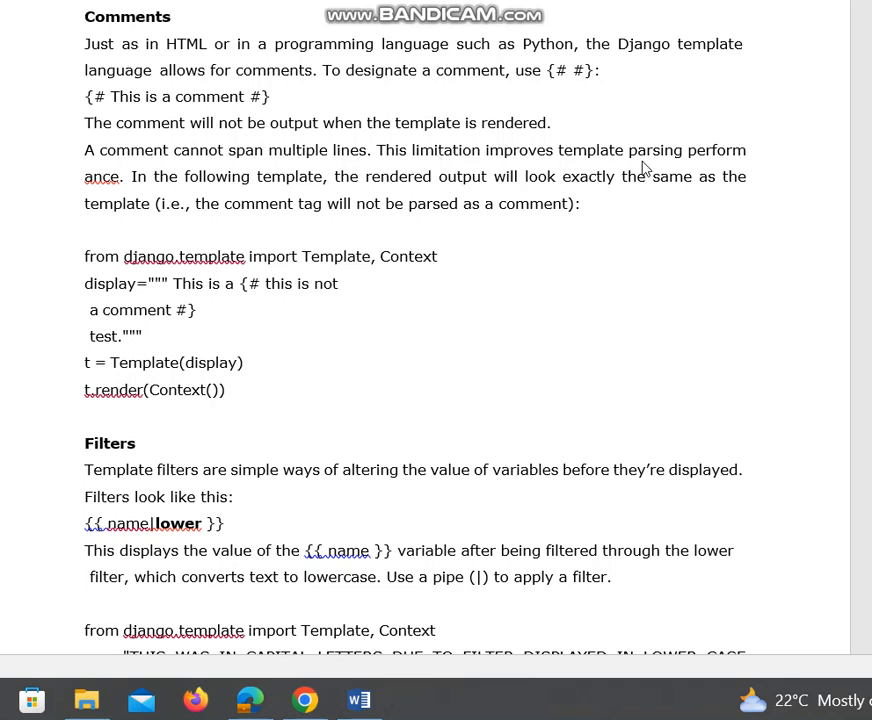
{"action": "mouse_move", "coordinate": [222, 222]}
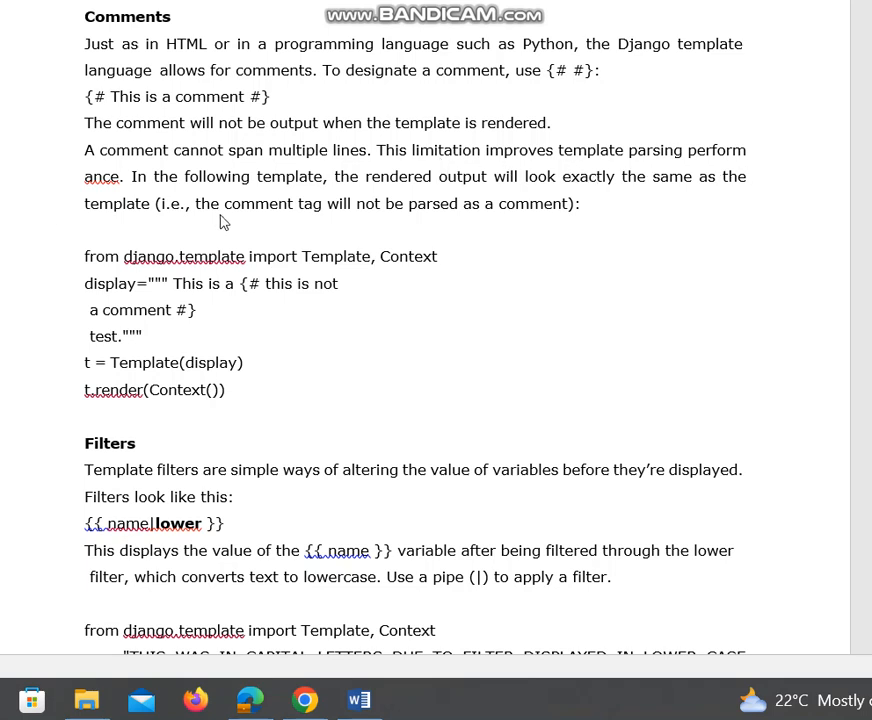
{"action": "mouse_move", "coordinate": [454, 190]}
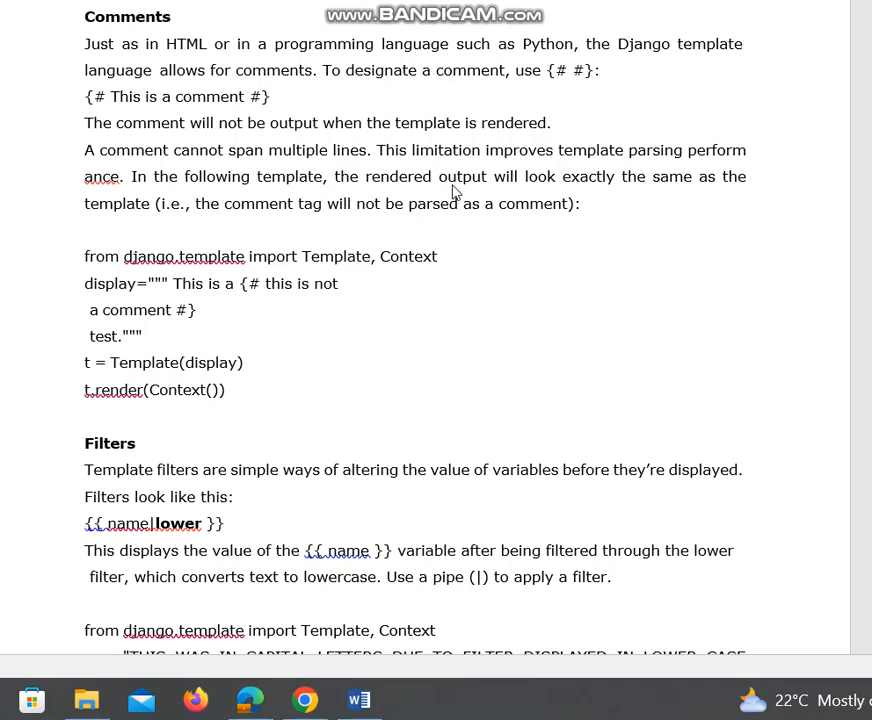
{"action": "mouse_move", "coordinate": [455, 190]}
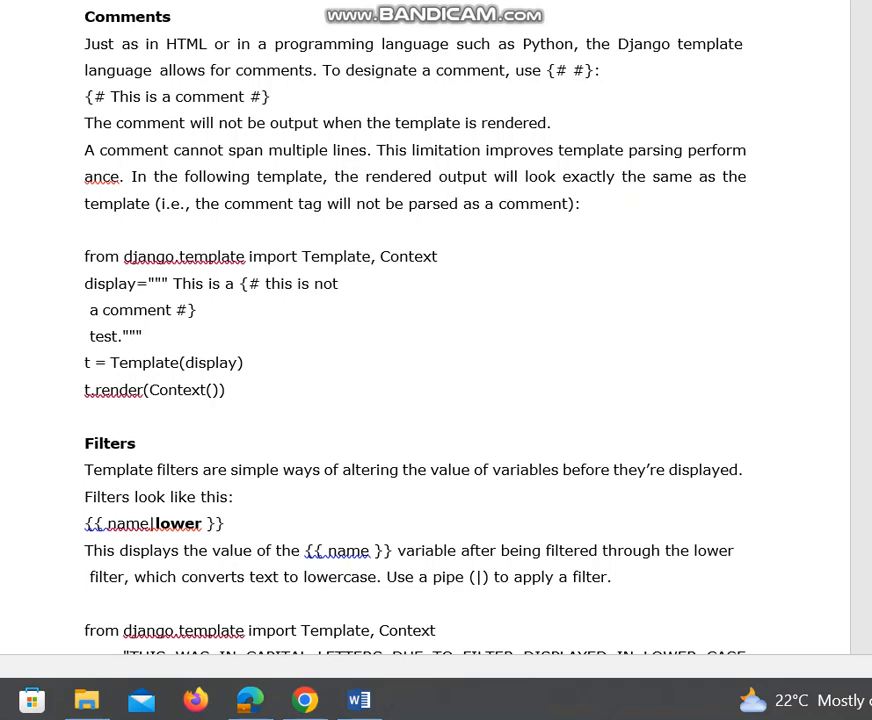
{"action": "mouse_move", "coordinate": [150, 383]}
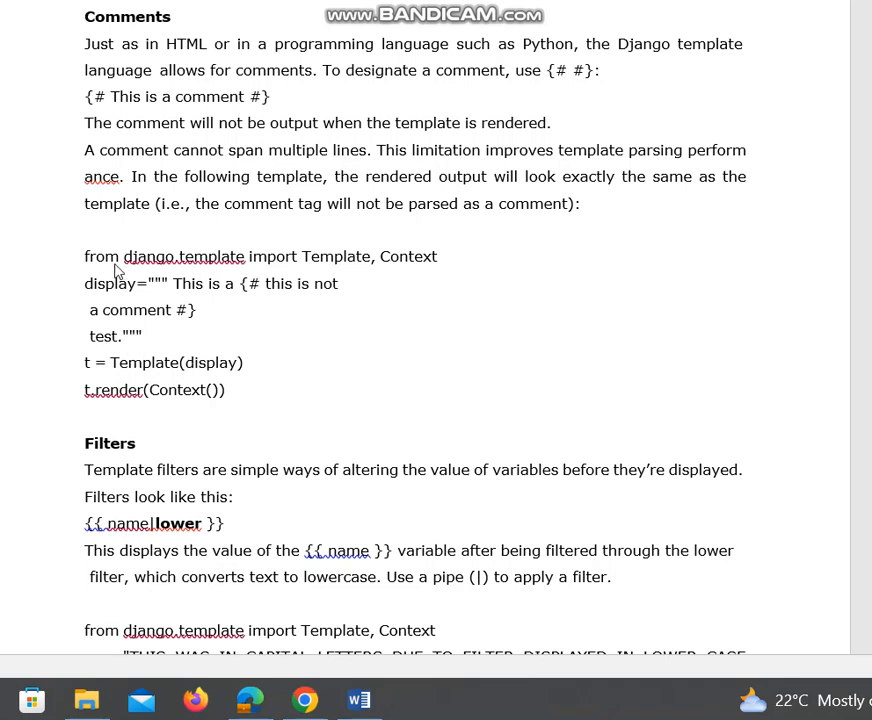
{"action": "mouse_move", "coordinate": [350, 270]}
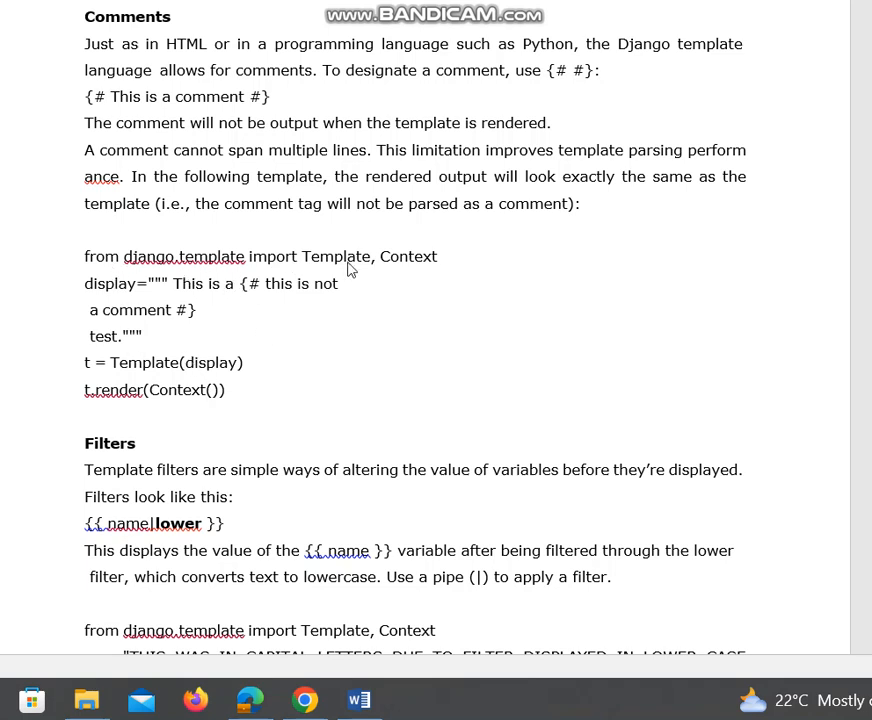
{"action": "mouse_move", "coordinate": [116, 299]}
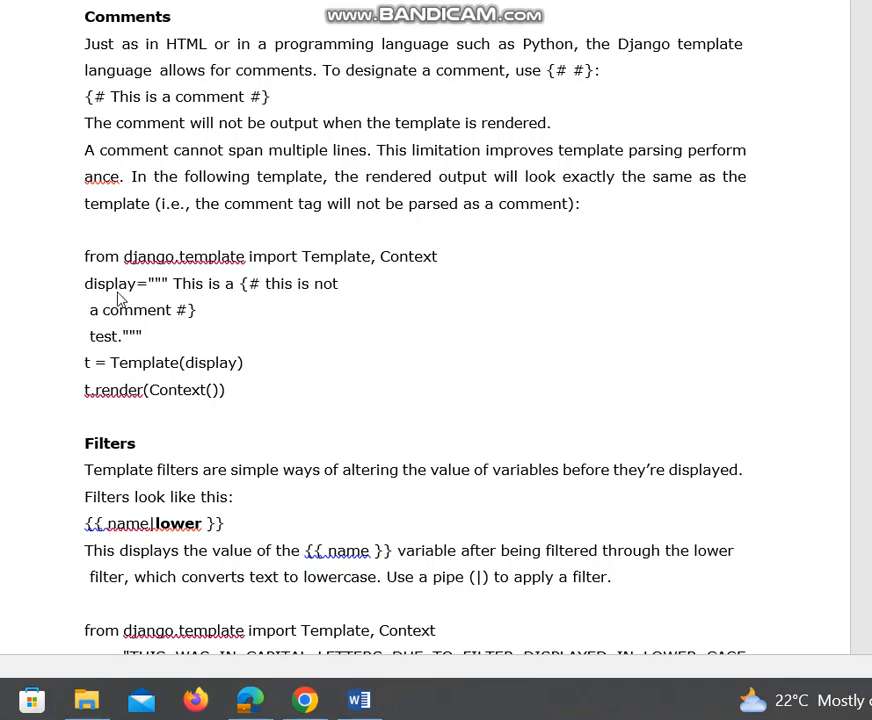
{"action": "mouse_move", "coordinate": [211, 298]}
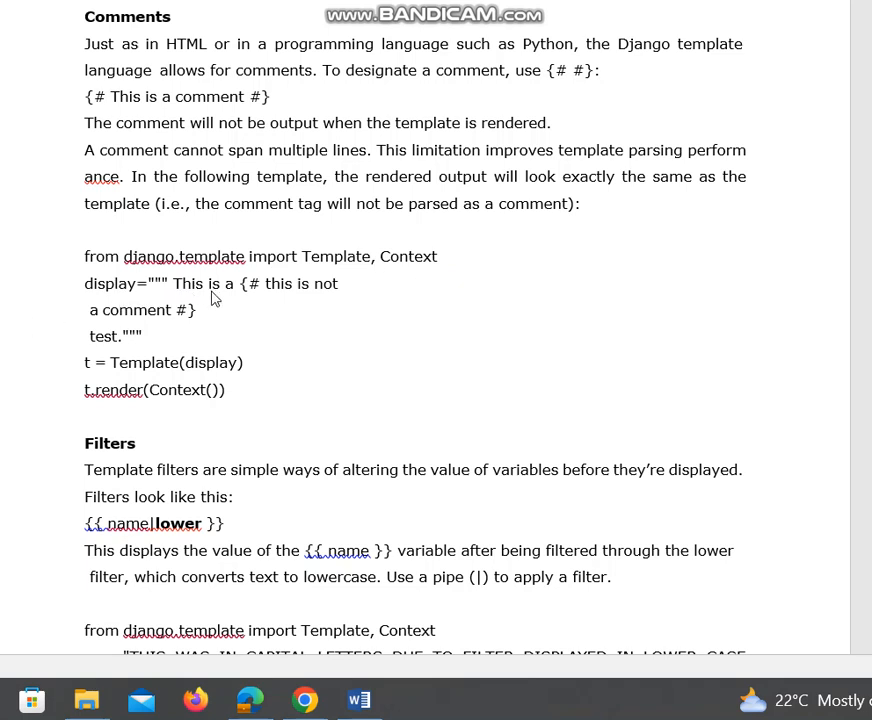
{"action": "mouse_move", "coordinate": [253, 302]}
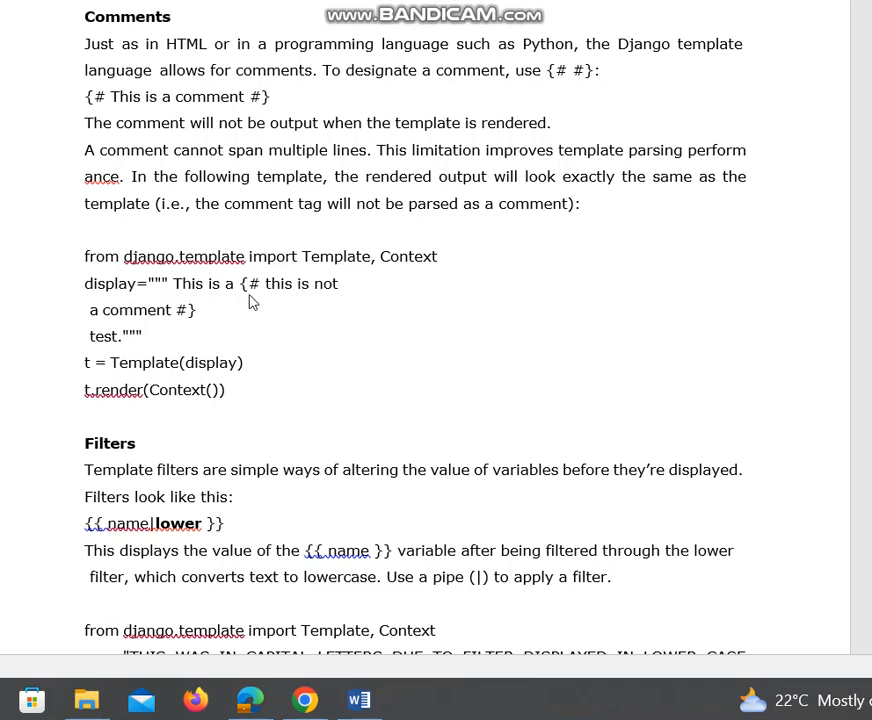
{"action": "mouse_move", "coordinate": [230, 302]}
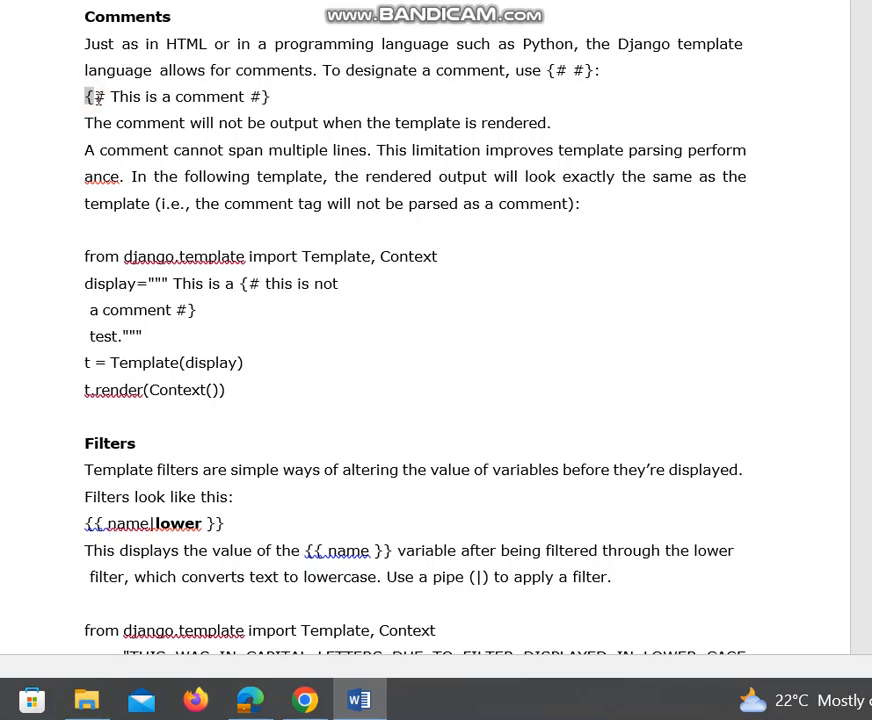
Mark the comment example's closing marker, scroll to Filters, and highlight the capital-letters string.
{"action": "left_click", "coordinate": [283, 96]}
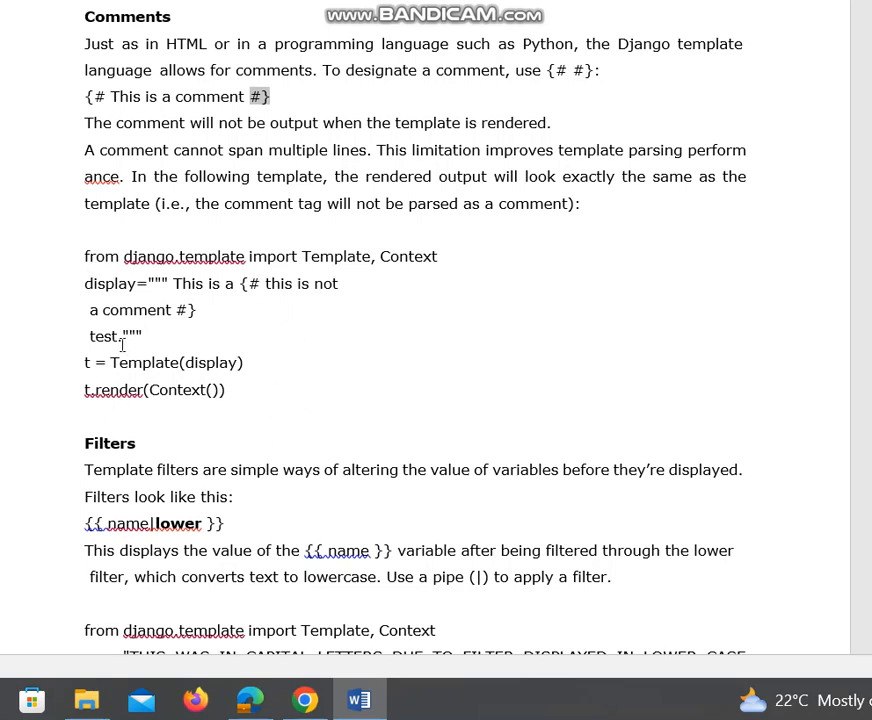
{"action": "left_click_drag", "start_coordinate": [240, 283], "coordinate": [200, 310]}
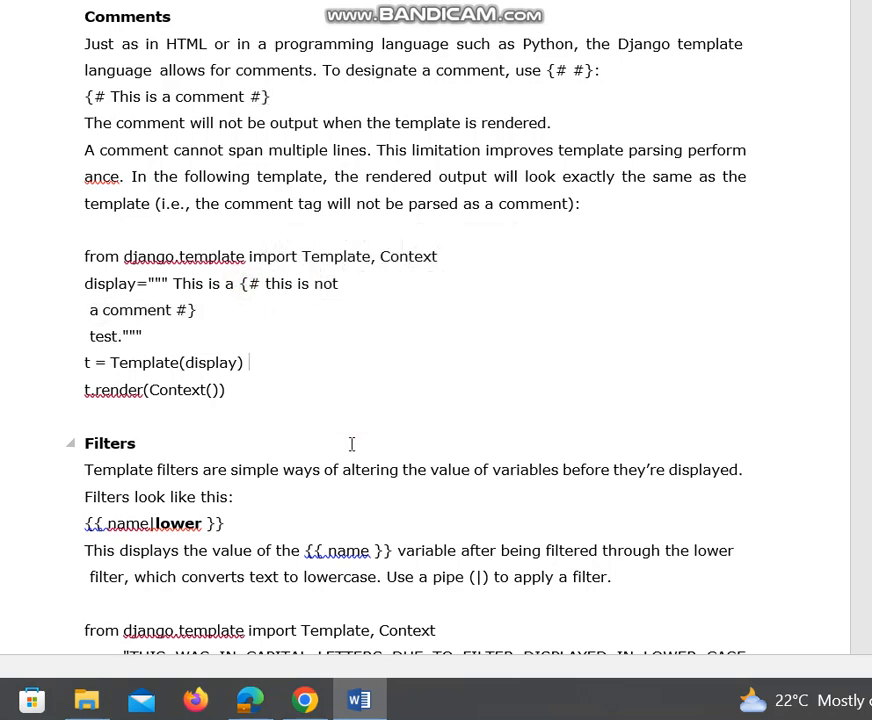
{"action": "scroll", "scroll_direction": "down", "scroll_amount": 3}
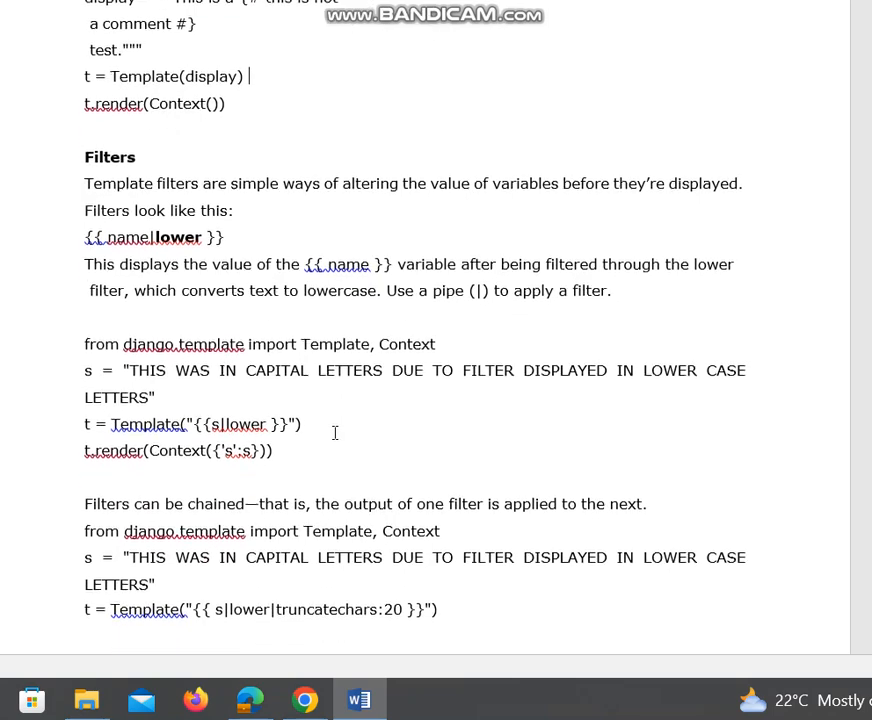
{"action": "scroll", "scroll_direction": "down", "scroll_amount": 3}
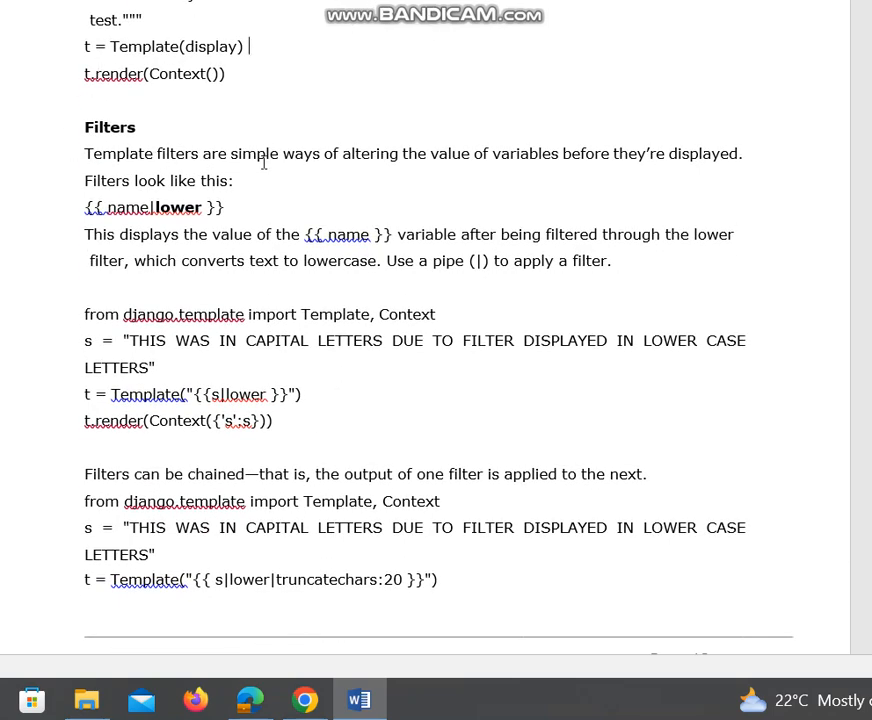
{"action": "mouse_move", "coordinate": [555, 170]}
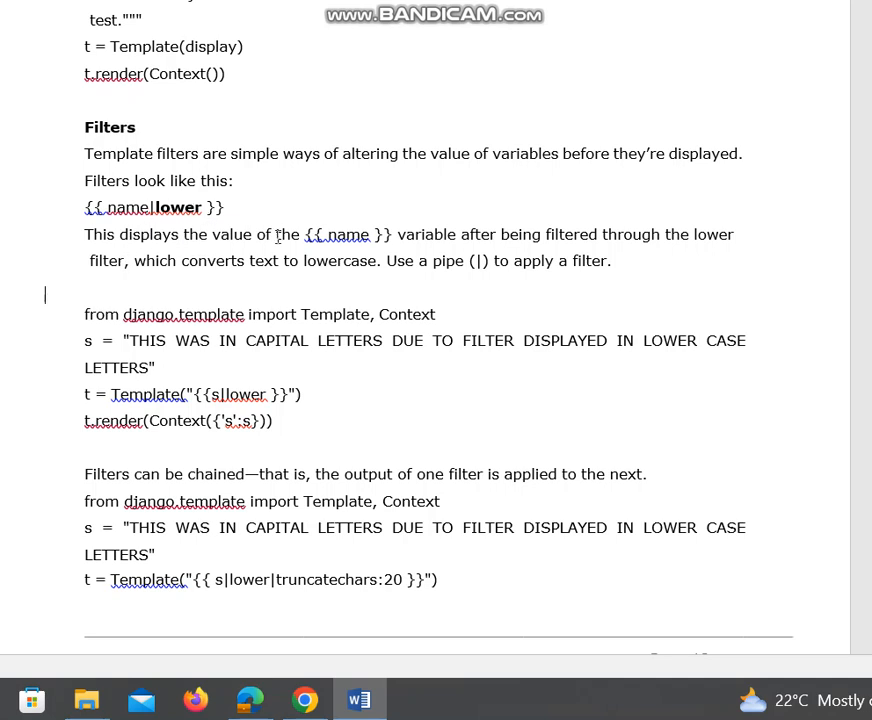
{"action": "mouse_move", "coordinate": [576, 258]}
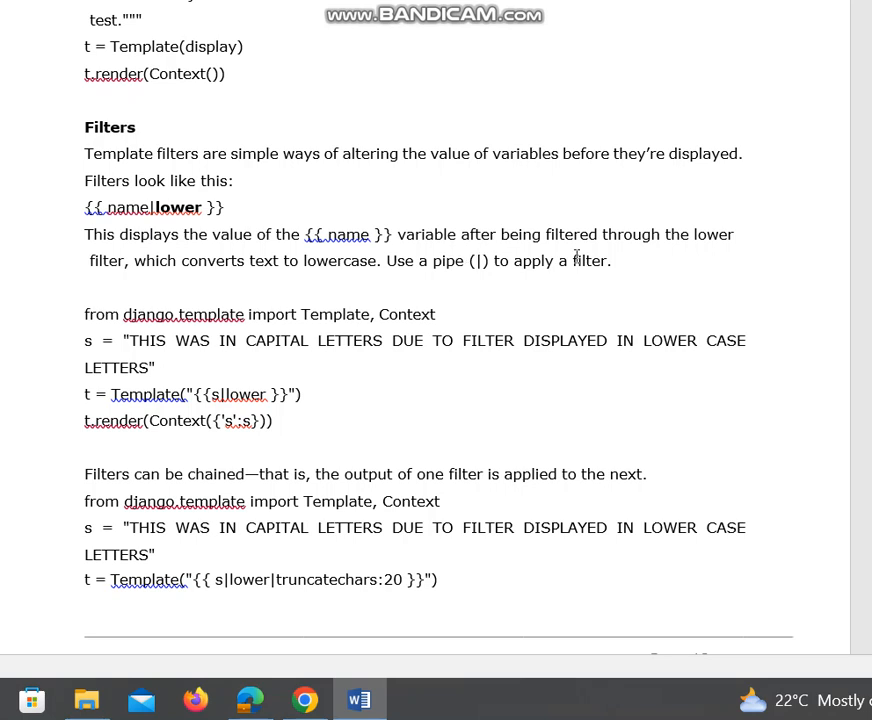
{"action": "mouse_move", "coordinate": [692, 251]}
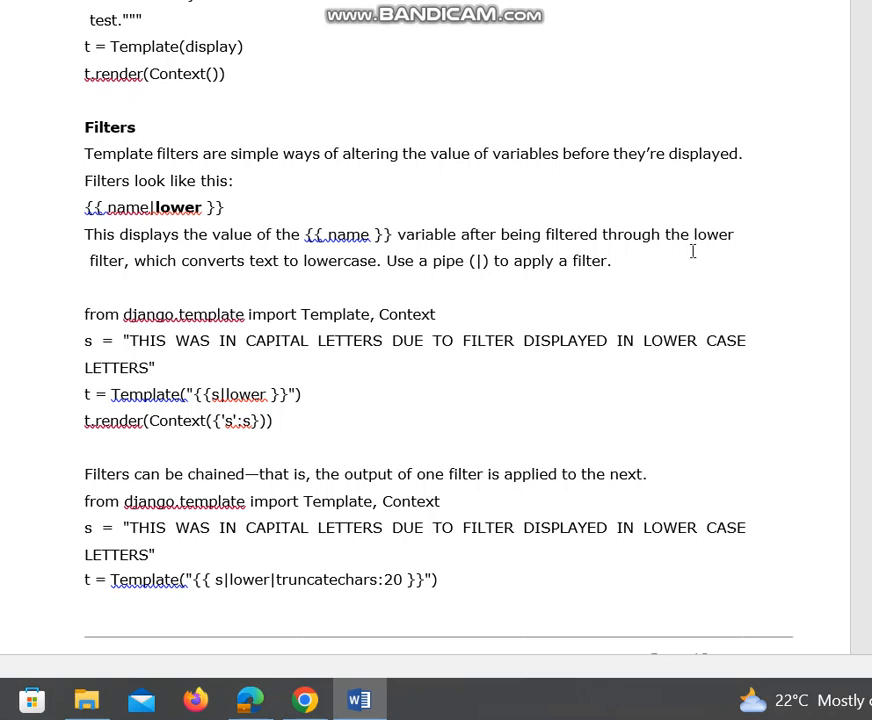
{"action": "mouse_move", "coordinate": [262, 260]}
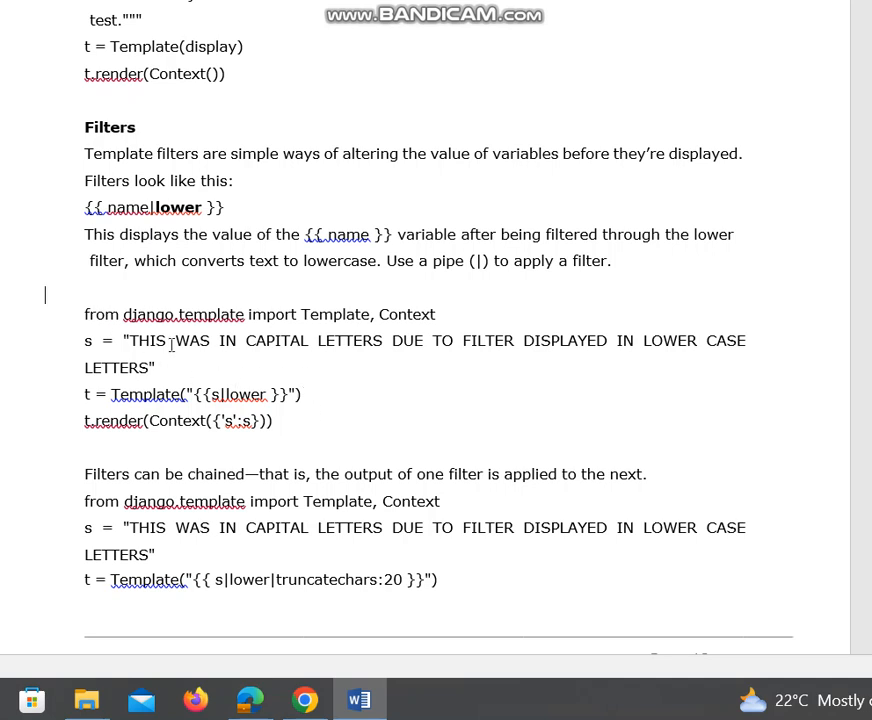
{"action": "mouse_move", "coordinate": [320, 323]}
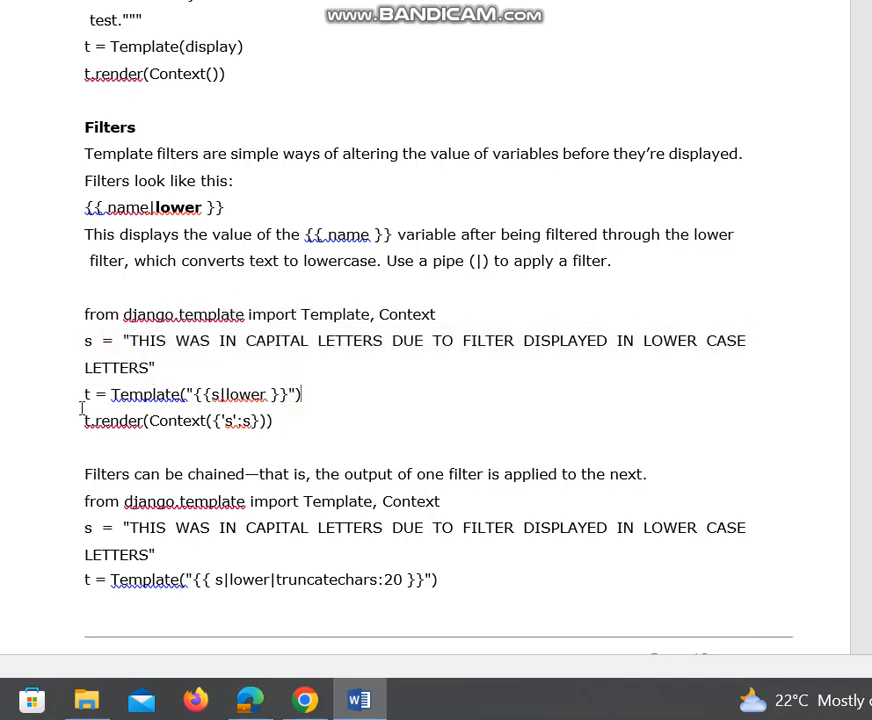
{"action": "mouse_move", "coordinate": [173, 401]}
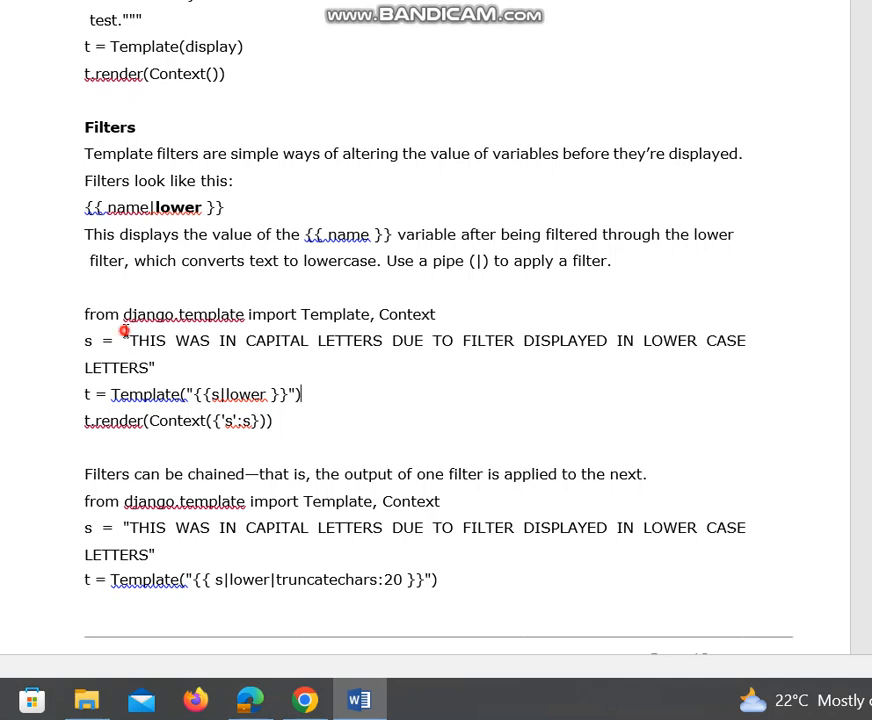
{"action": "left_click_drag", "start_coordinate": [123, 340], "coordinate": [155, 367]}
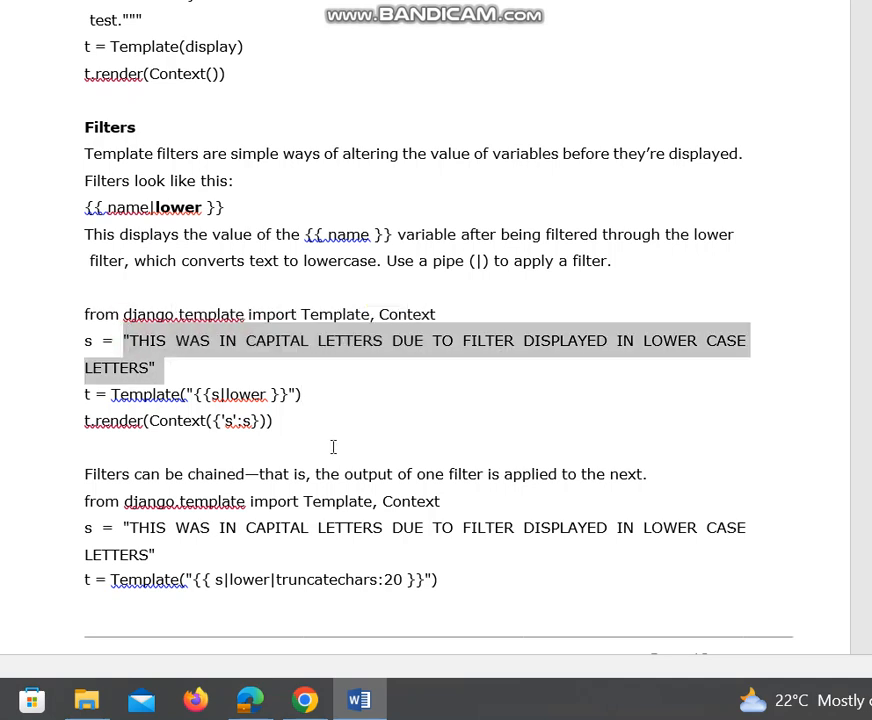
{"action": "mouse_move", "coordinate": [358, 438]}
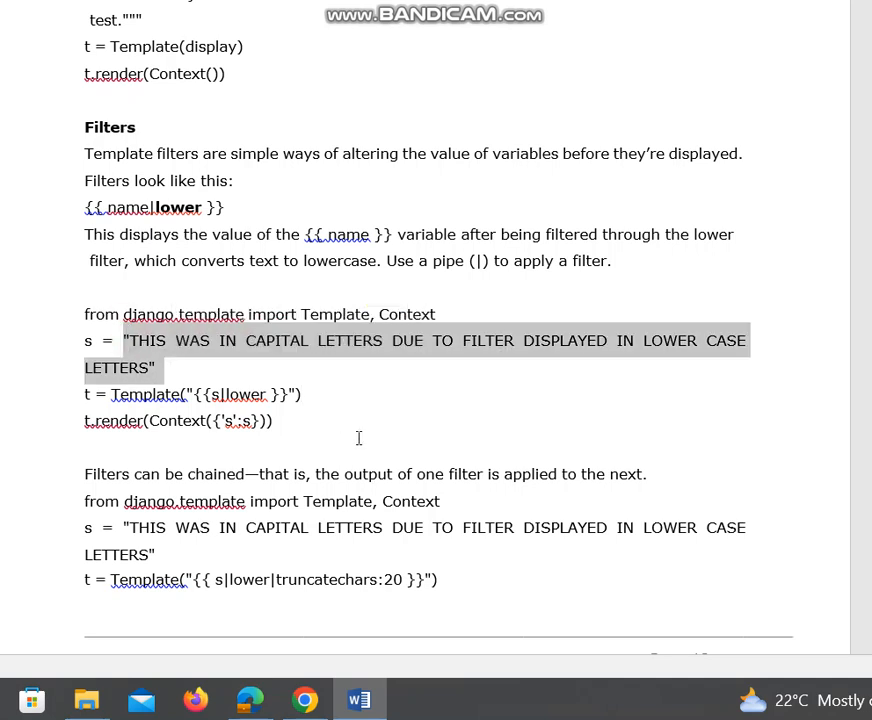
{"action": "left_click", "coordinate": [324, 434]}
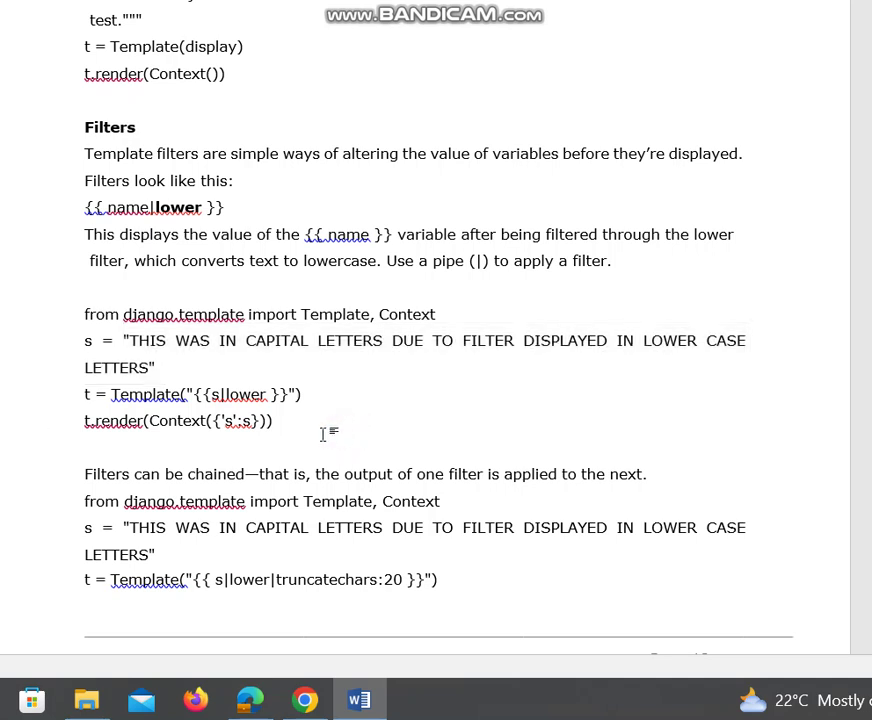
{"action": "mouse_move", "coordinate": [246, 480]}
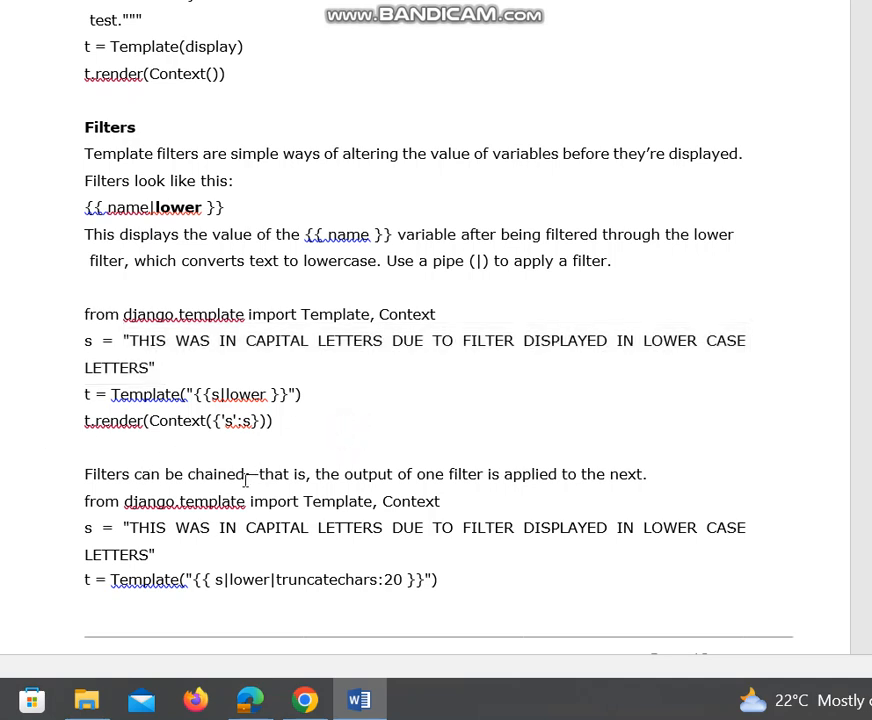
{"action": "mouse_move", "coordinate": [617, 493]}
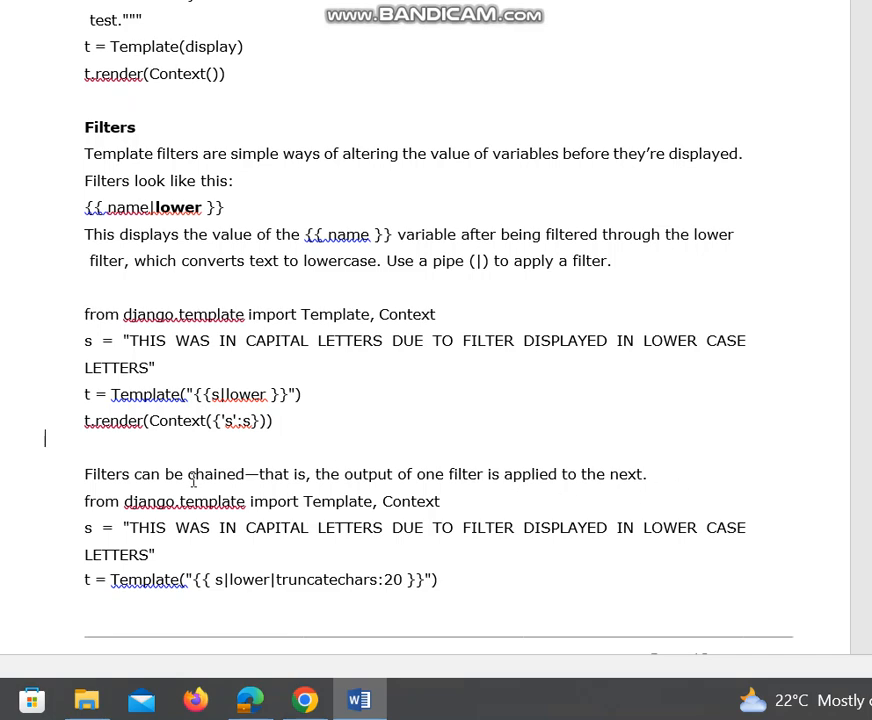
Scroll past the chained-filter example to the bottom of page 12.
{"action": "scroll", "scroll_direction": "down", "scroll_amount": 3}
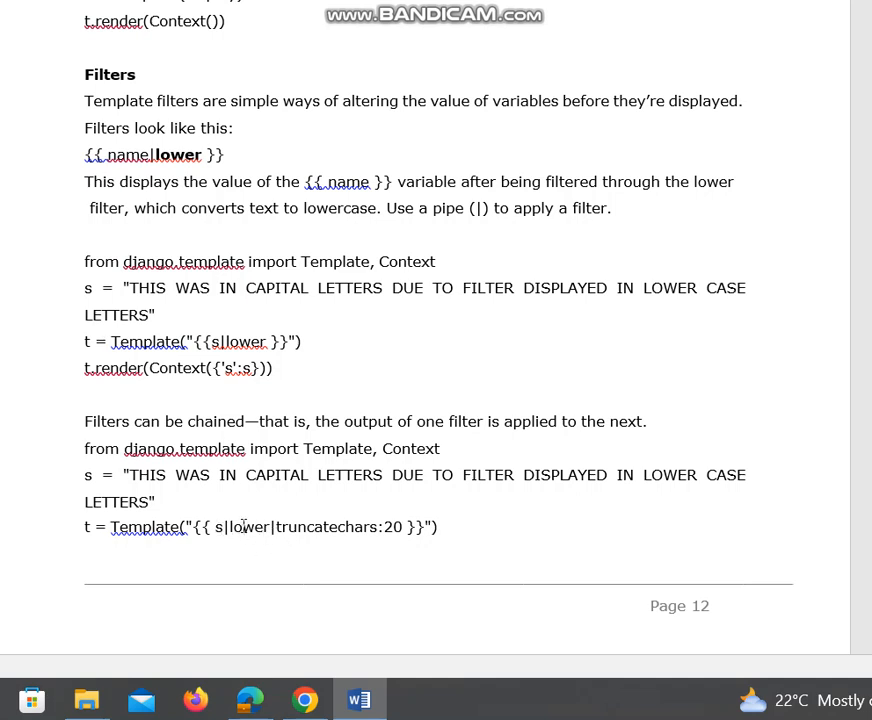
{"action": "mouse_move", "coordinate": [240, 542]}
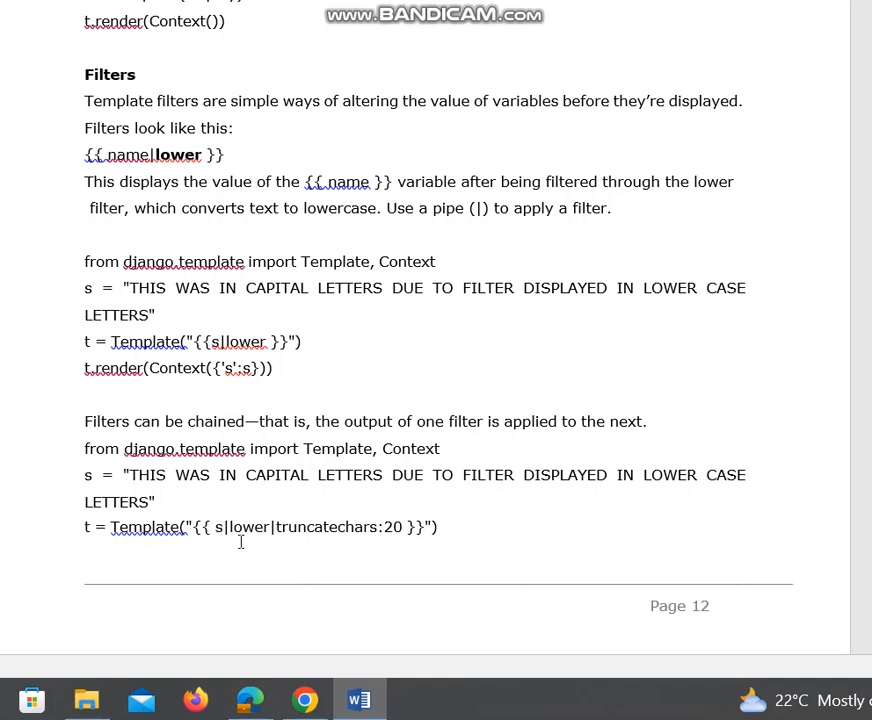
{"action": "mouse_move", "coordinate": [290, 527]}
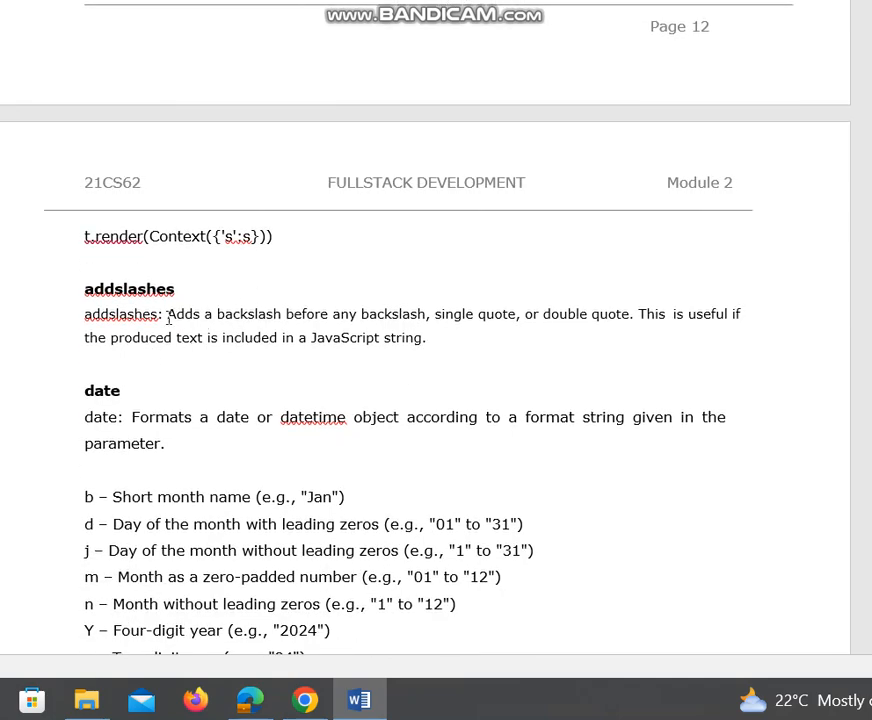
{"action": "mouse_move", "coordinate": [415, 322]}
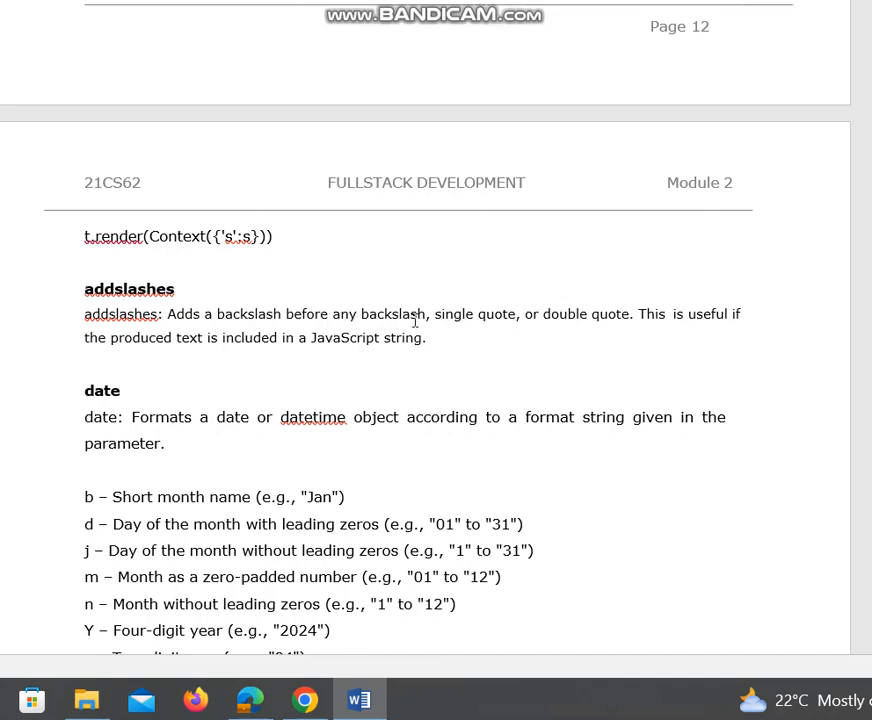
{"action": "mouse_move", "coordinate": [625, 322]}
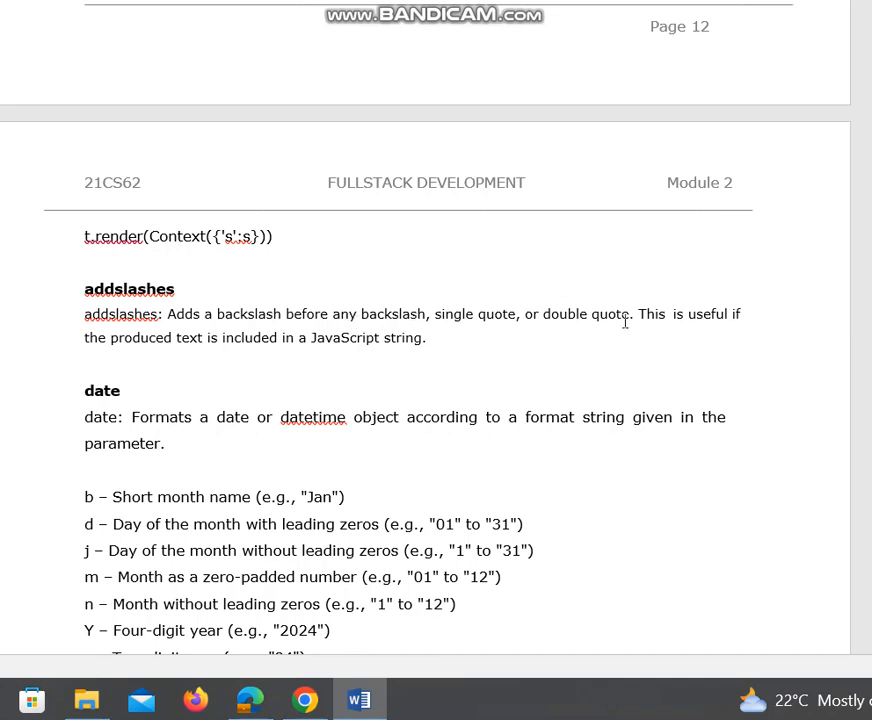
{"action": "mouse_move", "coordinate": [138, 329]}
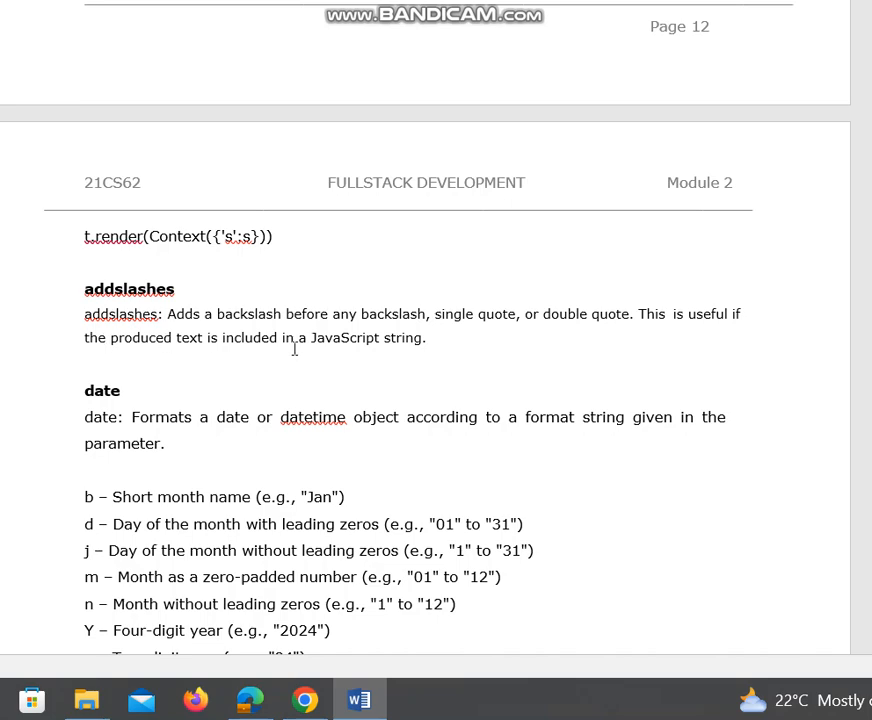
Scroll to the addslashes and date filter descriptions with the date format codes.
{"action": "scroll", "scroll_direction": "down", "scroll_amount": 3}
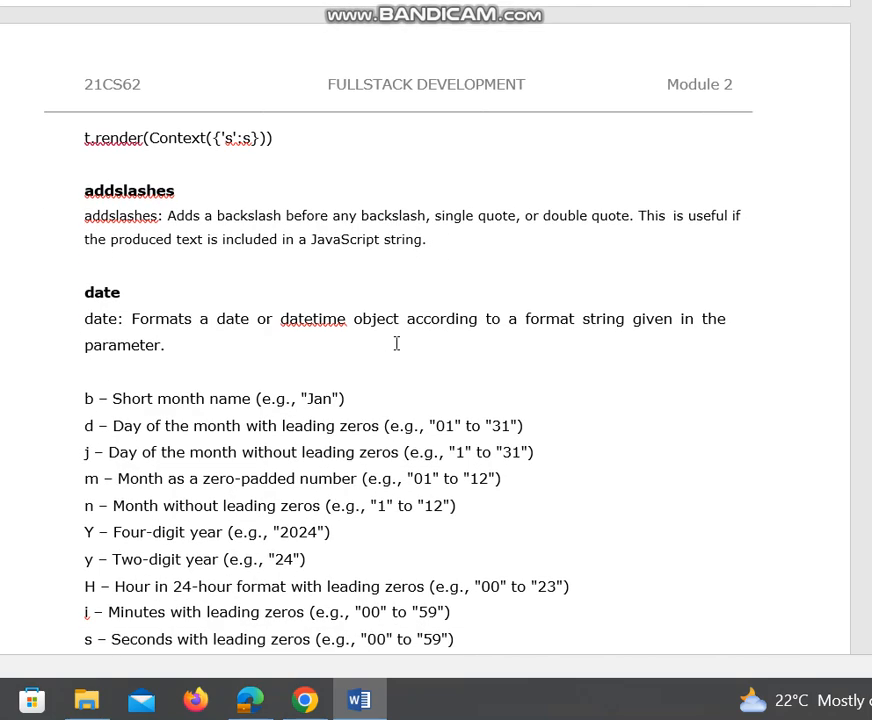
{"action": "scroll", "scroll_direction": "down", "scroll_amount": 3}
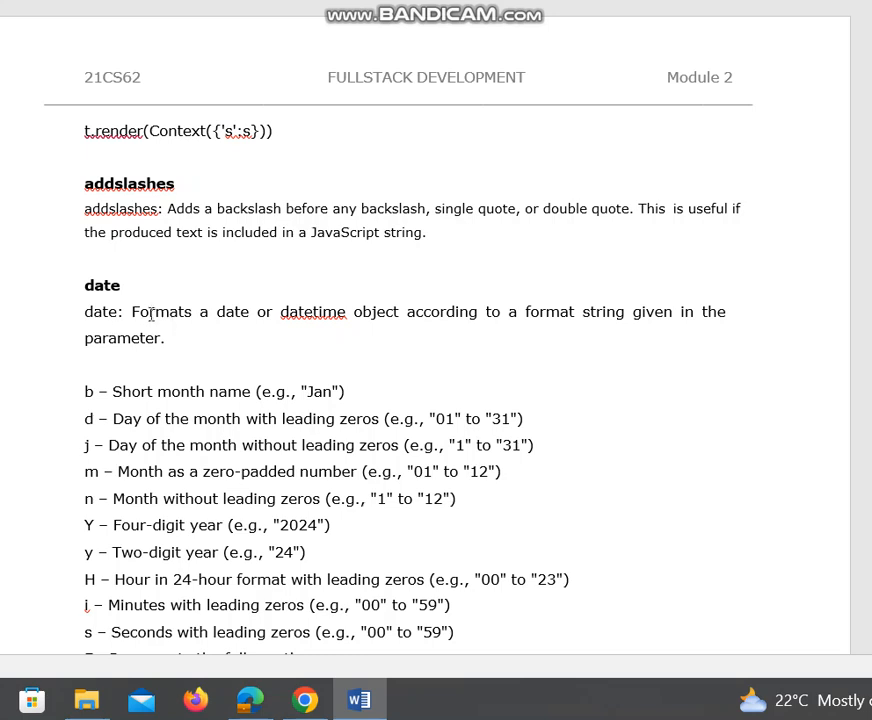
{"action": "mouse_move", "coordinate": [320, 322]}
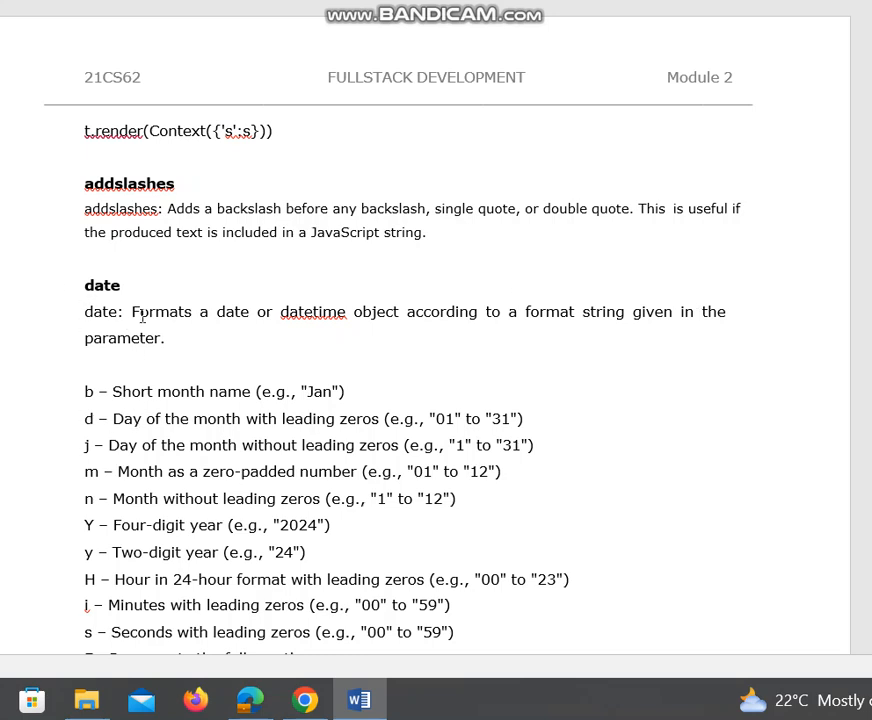
{"action": "mouse_move", "coordinate": [124, 328]}
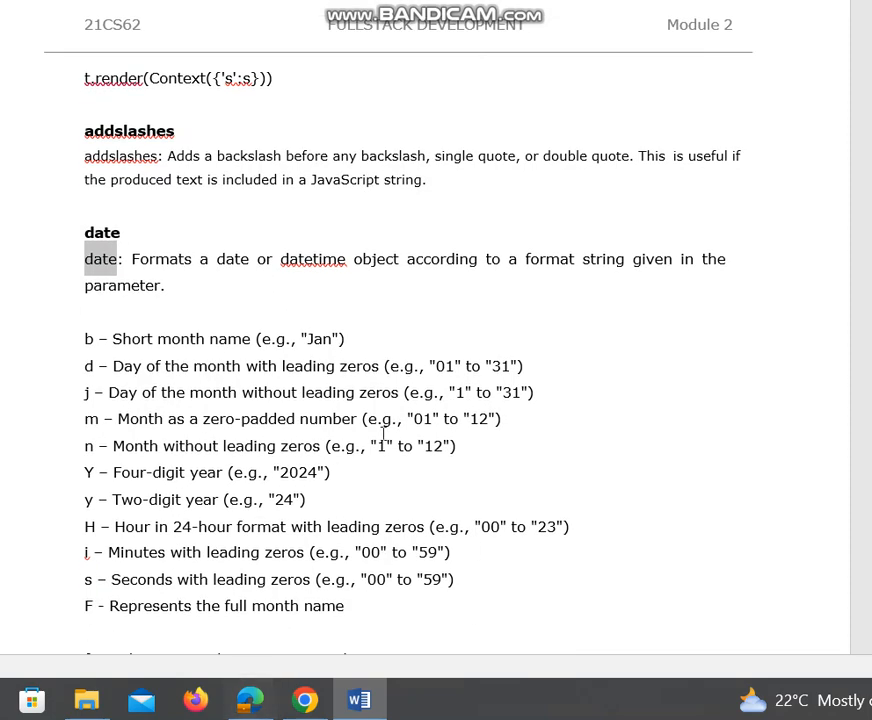
{"action": "mouse_move", "coordinate": [407, 684]}
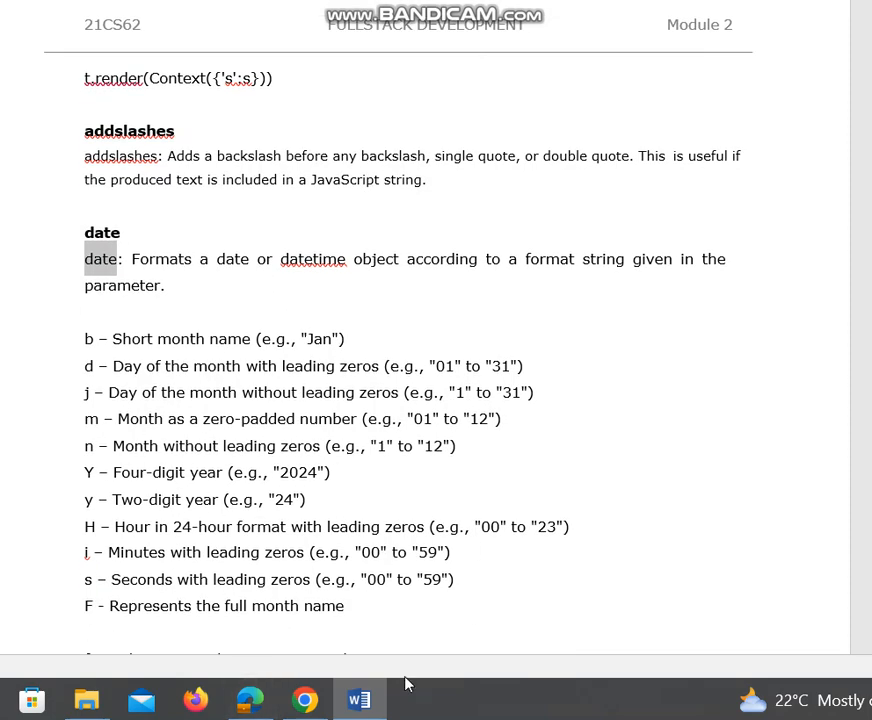
{"action": "mouse_move", "coordinate": [43, 406]}
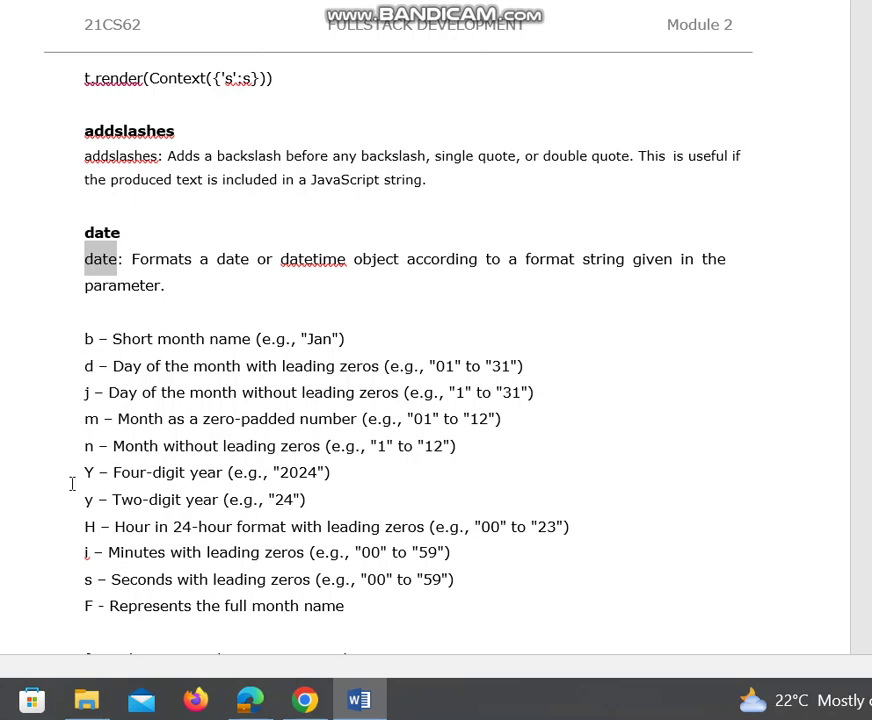
Scroll to the escape and length filters and highlight the &gt; entity in the conversions.
{"action": "scroll", "scroll_direction": "down", "scroll_amount": 3}
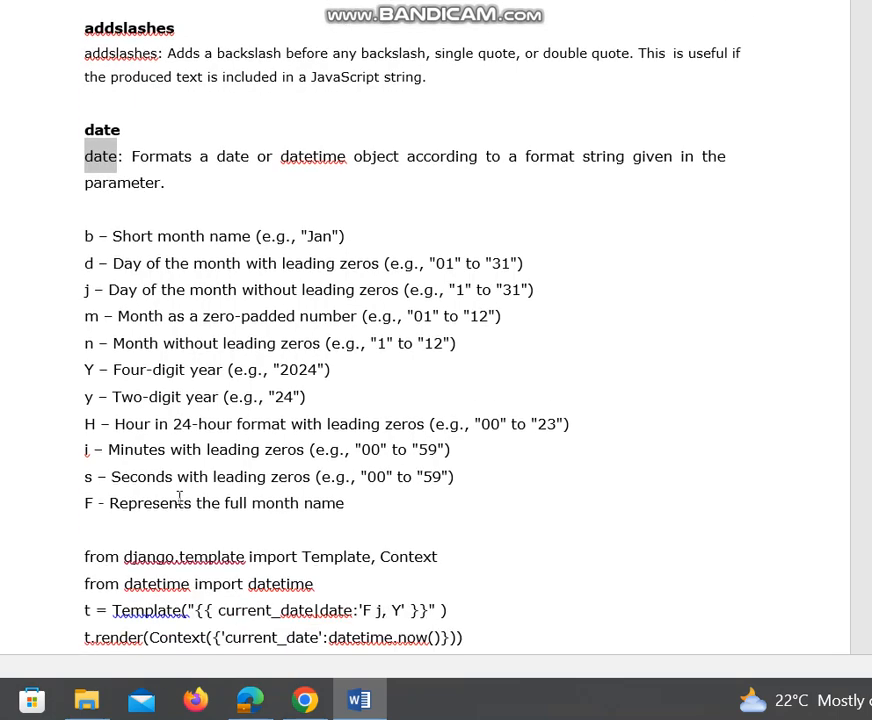
{"action": "scroll", "scroll_direction": "down", "scroll_amount": 3}
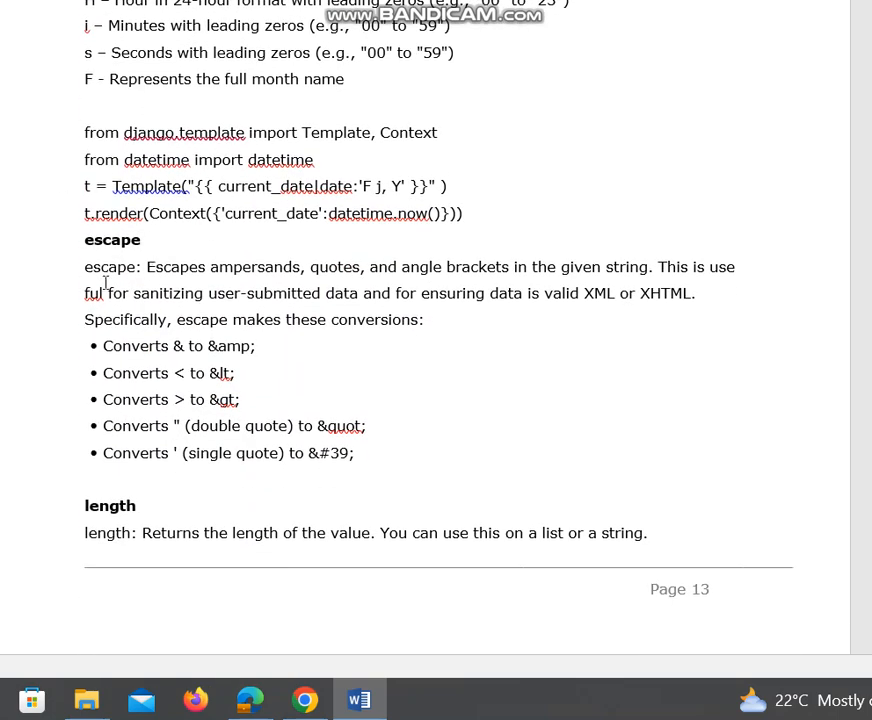
{"action": "mouse_move", "coordinate": [248, 272]}
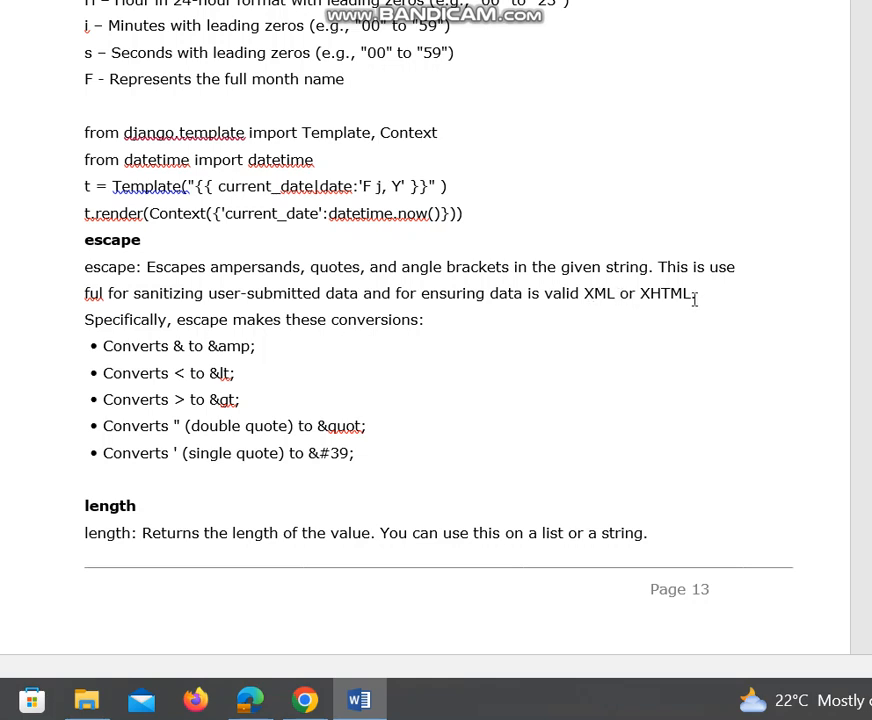
{"action": "mouse_move", "coordinate": [272, 318]}
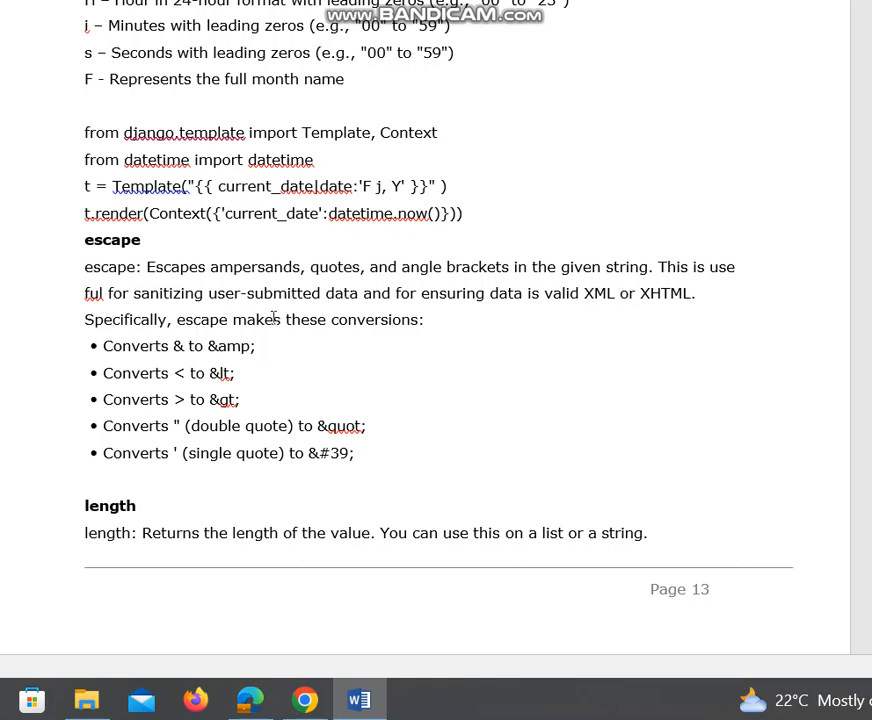
{"action": "mouse_move", "coordinate": [150, 346]}
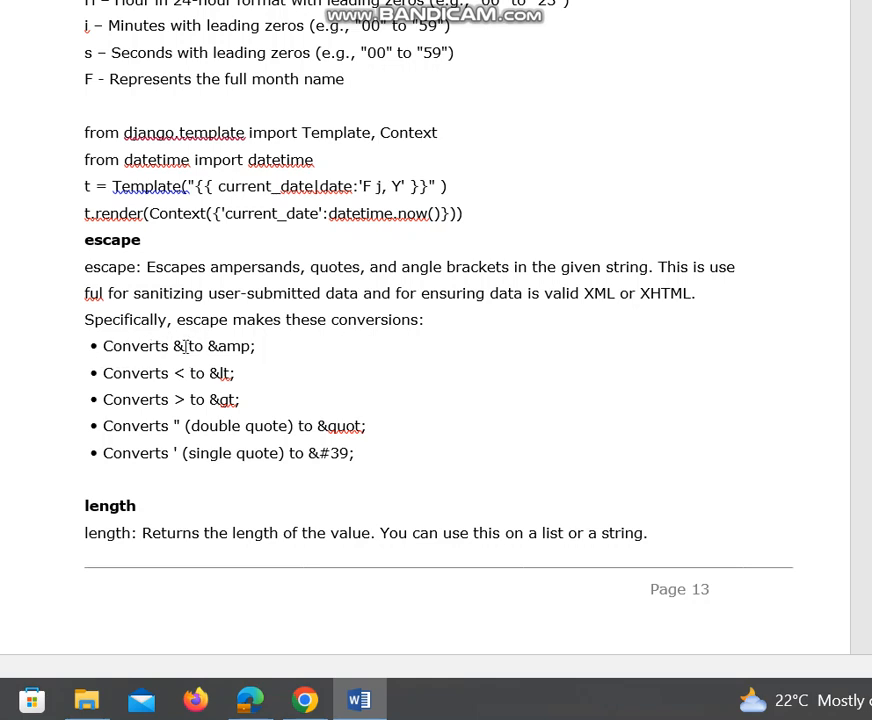
{"action": "double_click", "coordinate": [174, 345]}
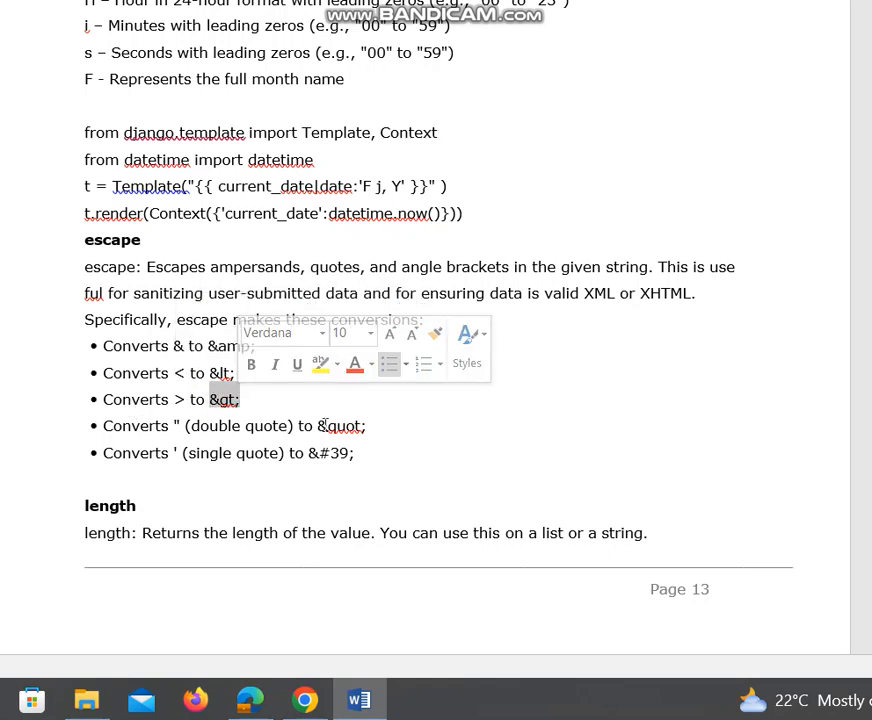
{"action": "left_click", "coordinate": [250, 438]}
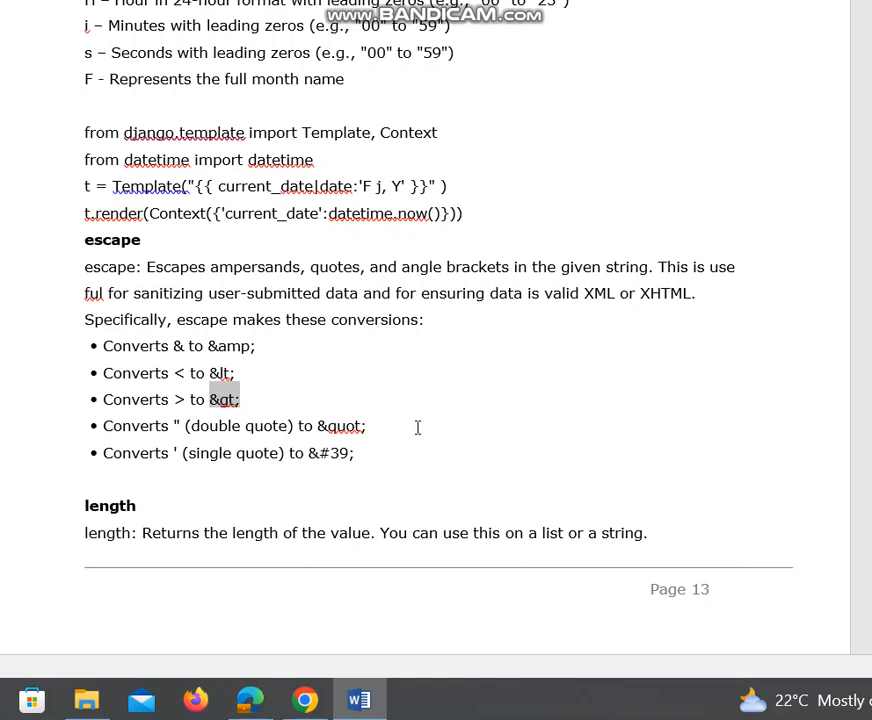
{"action": "mouse_move", "coordinate": [322, 453]}
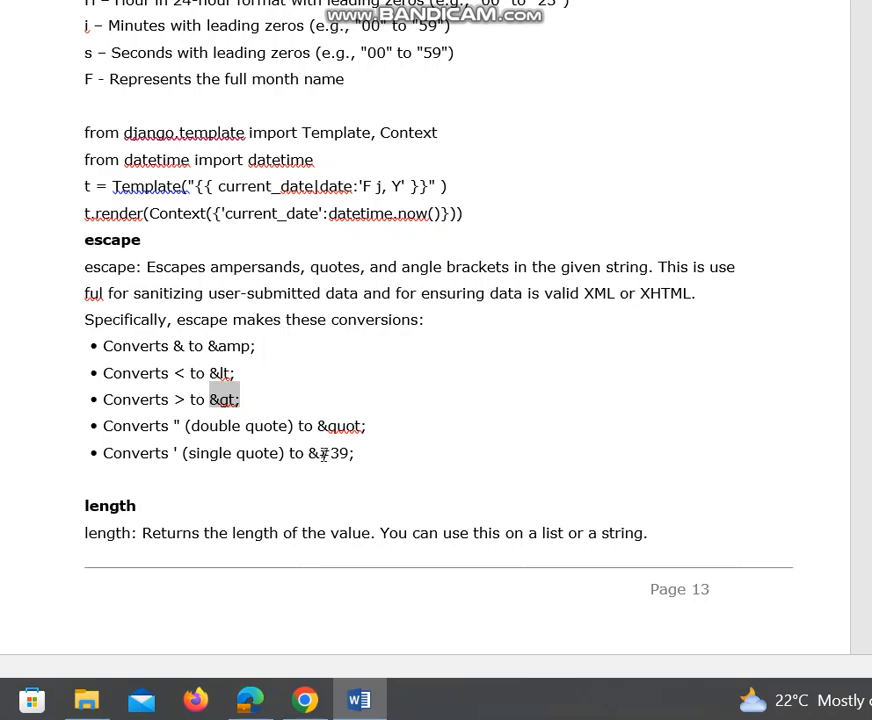
{"action": "mouse_move", "coordinate": [210, 443]}
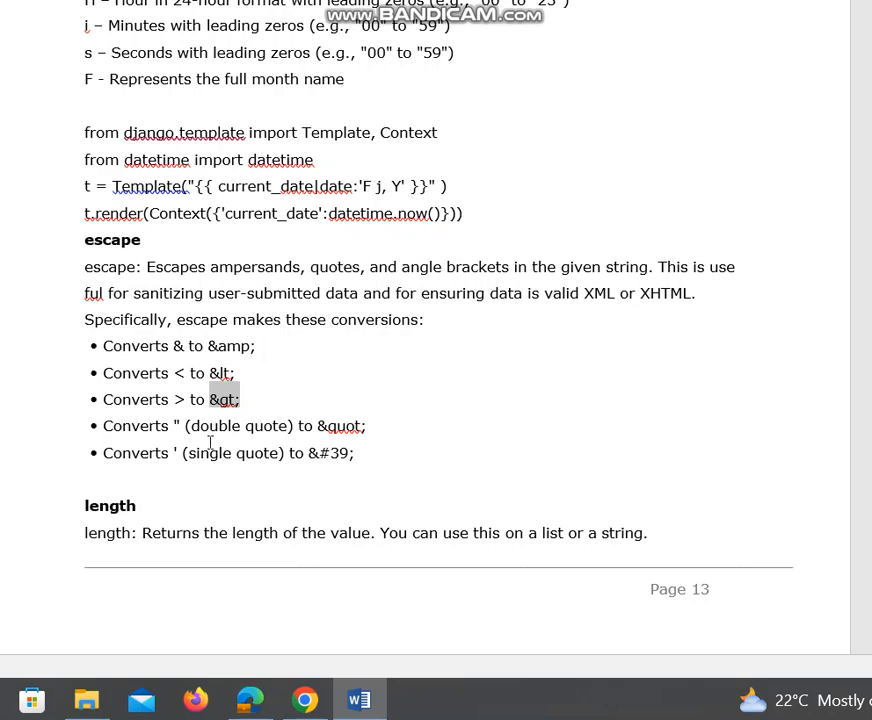
{"action": "scroll", "scroll_direction": "down", "scroll_amount": 3}
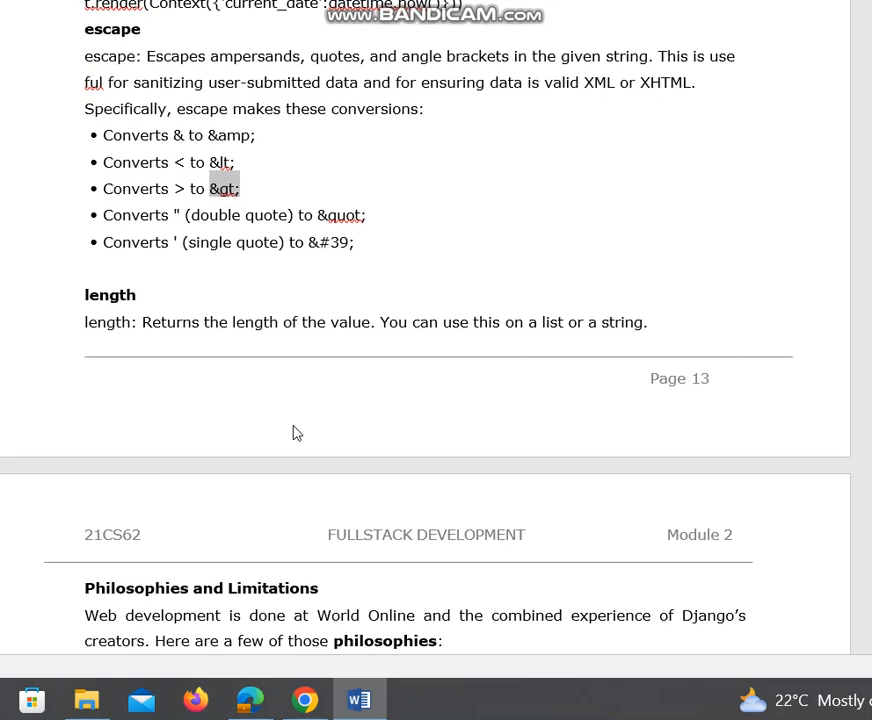
{"action": "mouse_move", "coordinate": [402, 322]}
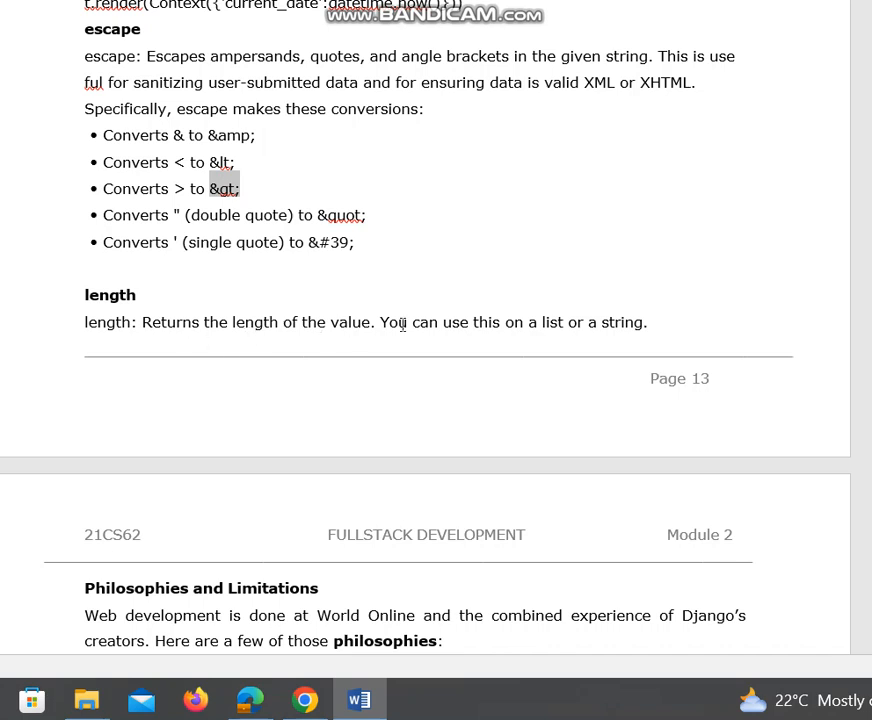
{"action": "mouse_move", "coordinate": [500, 334]}
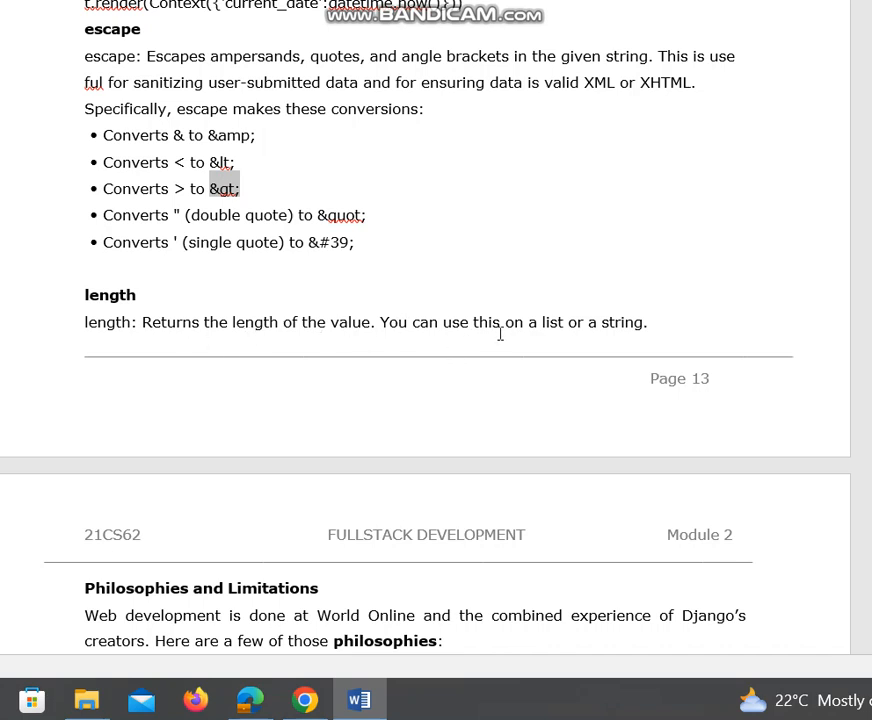
{"action": "mouse_move", "coordinate": [561, 310]}
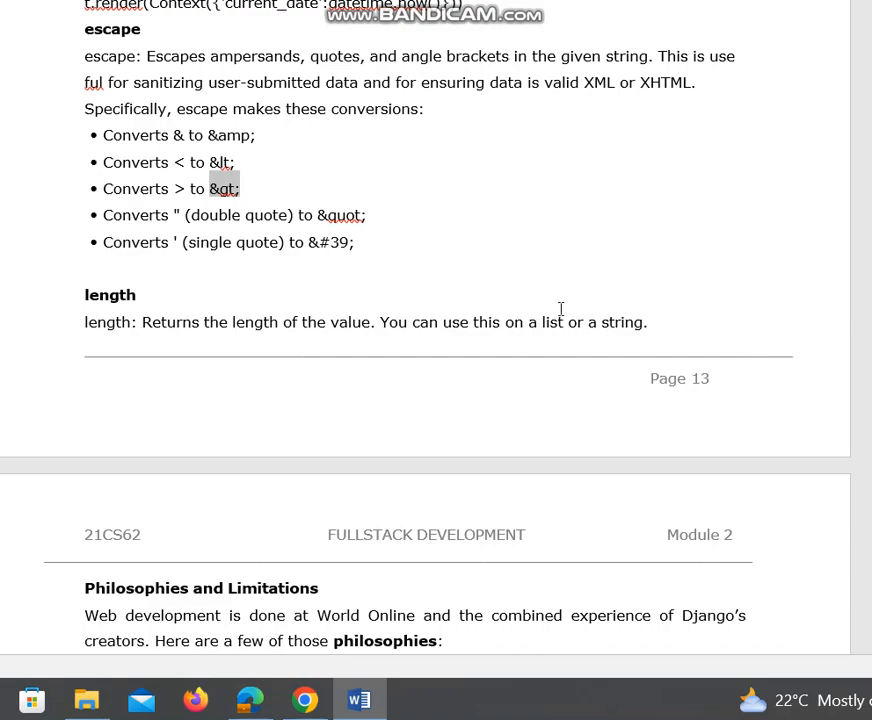
{"action": "scroll", "scroll_direction": "down", "scroll_amount": 3}
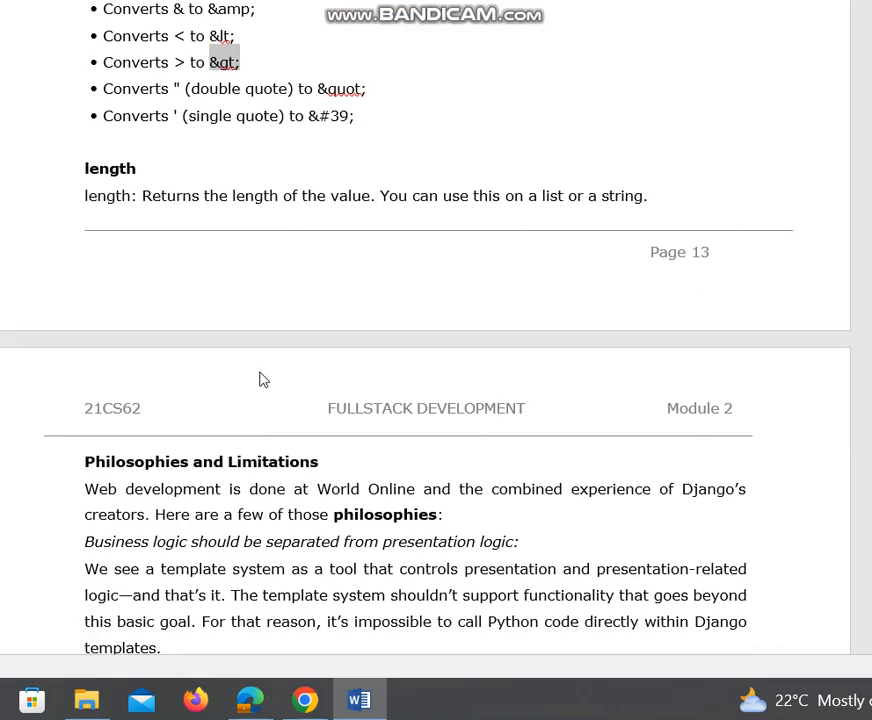
{"action": "scroll", "scroll_direction": "down", "scroll_amount": 3}
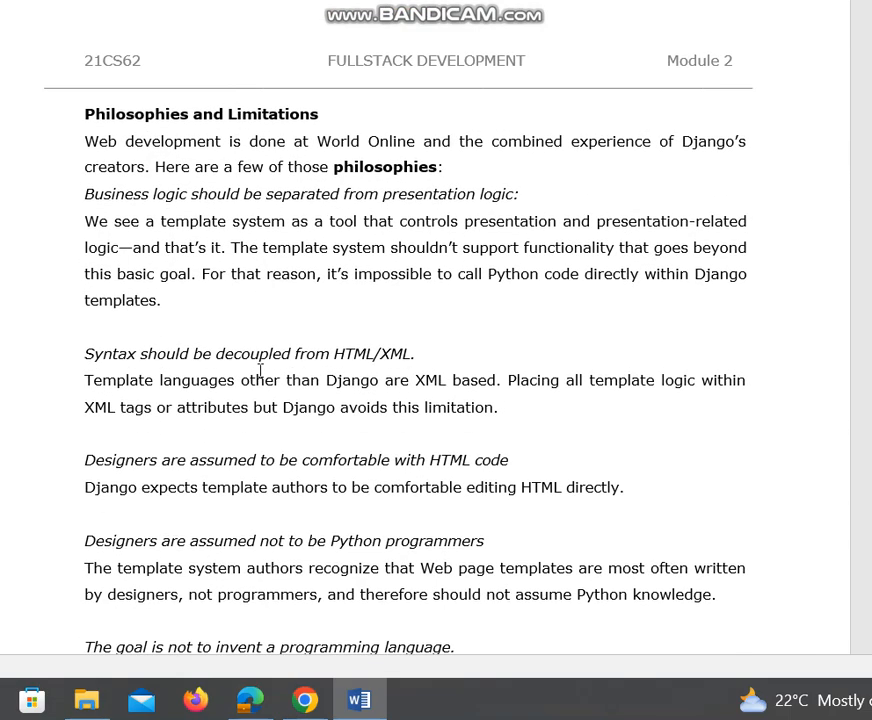
{"action": "scroll", "scroll_direction": "down", "scroll_amount": 3}
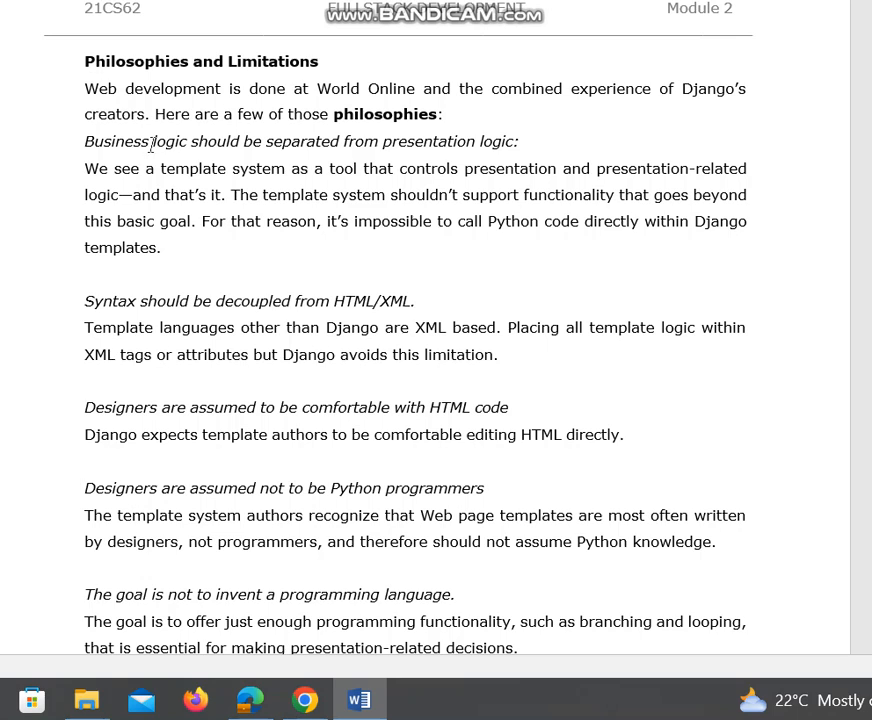
{"action": "mouse_move", "coordinate": [138, 221]}
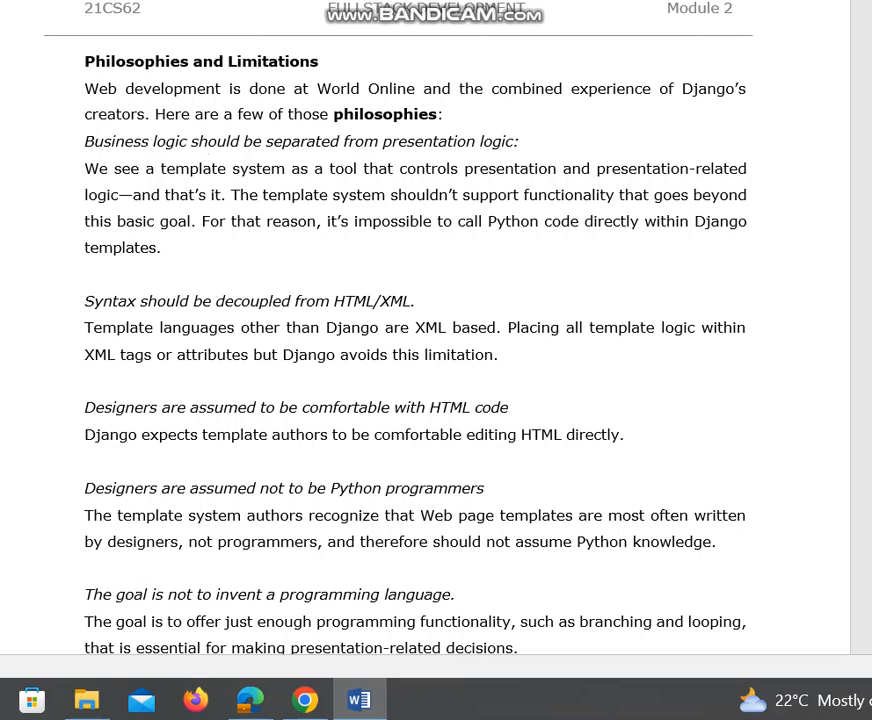
{"action": "mouse_move", "coordinate": [436, 88]}
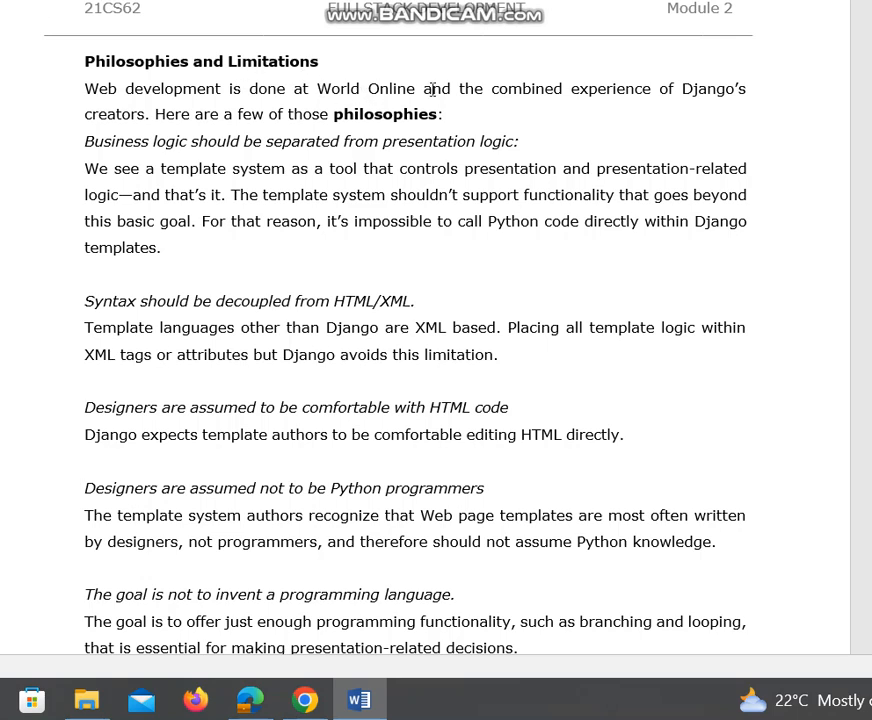
{"action": "mouse_move", "coordinate": [614, 96]}
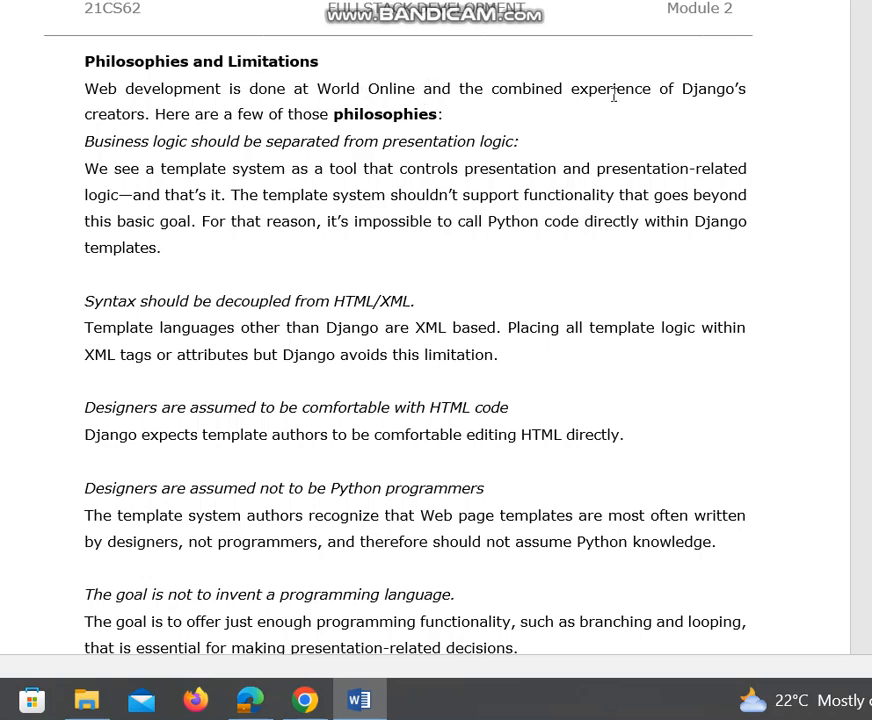
{"action": "mouse_move", "coordinate": [138, 138]}
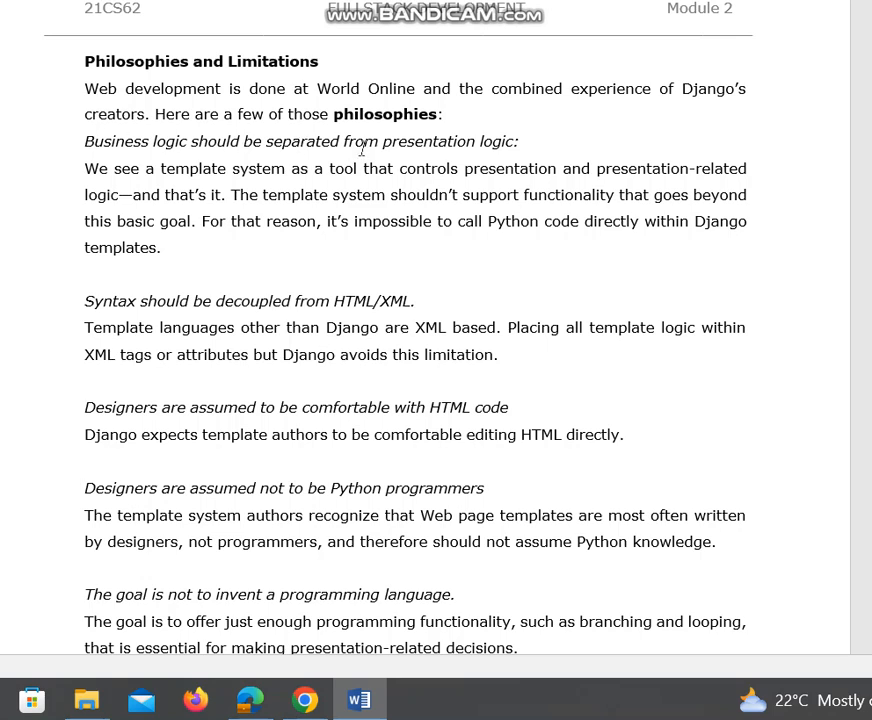
{"action": "mouse_move", "coordinate": [513, 153]}
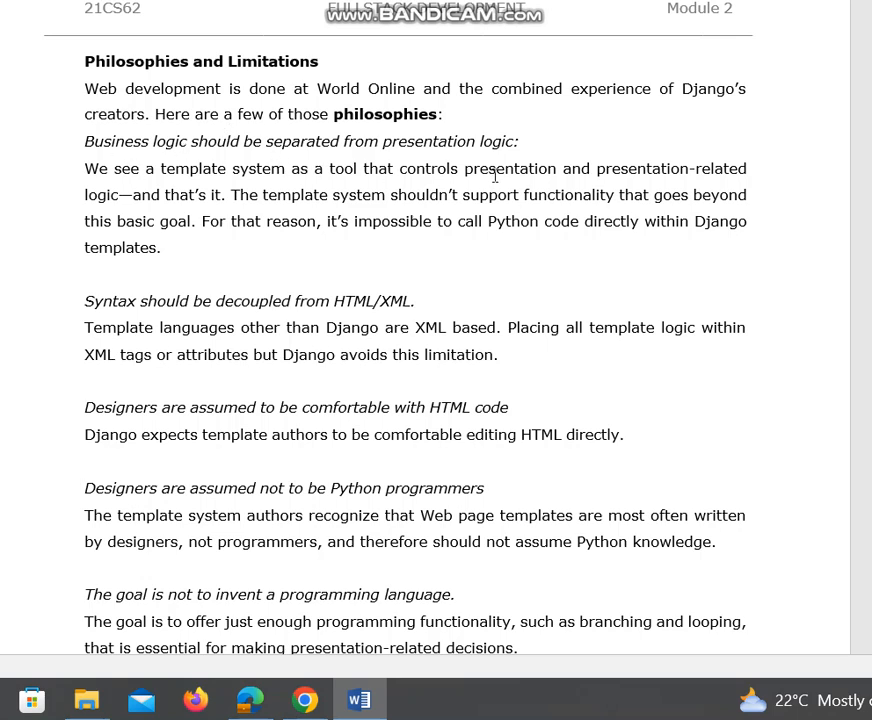
{"action": "mouse_move", "coordinate": [657, 178]}
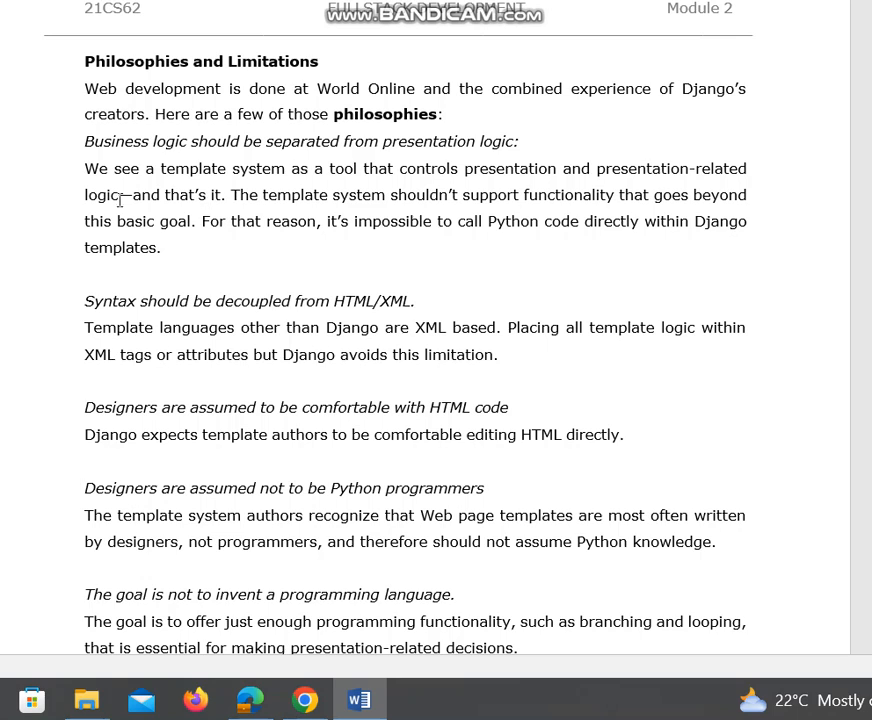
{"action": "mouse_move", "coordinate": [364, 207]}
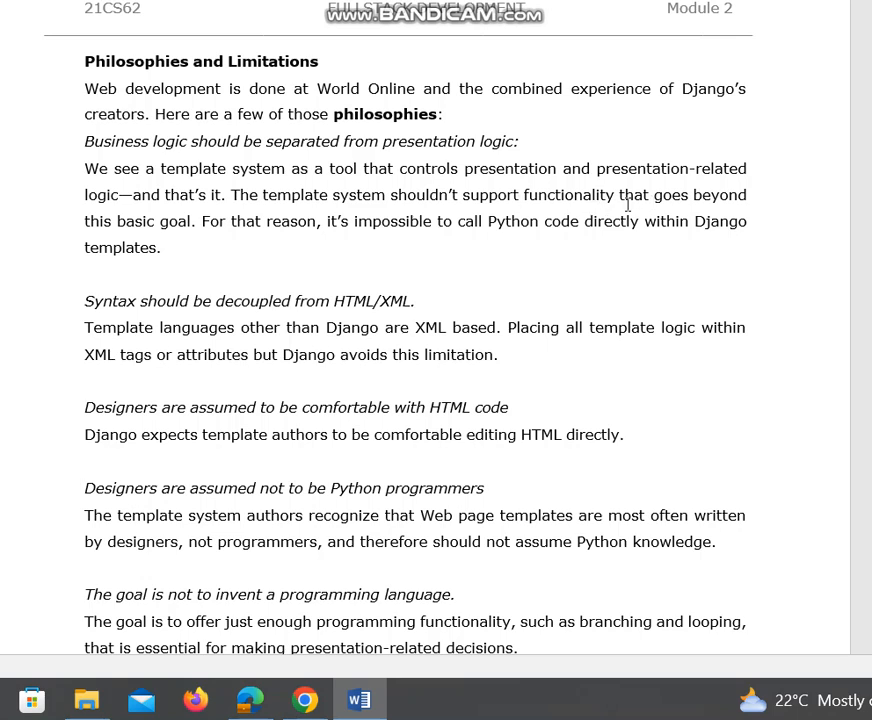
{"action": "mouse_move", "coordinate": [201, 231]}
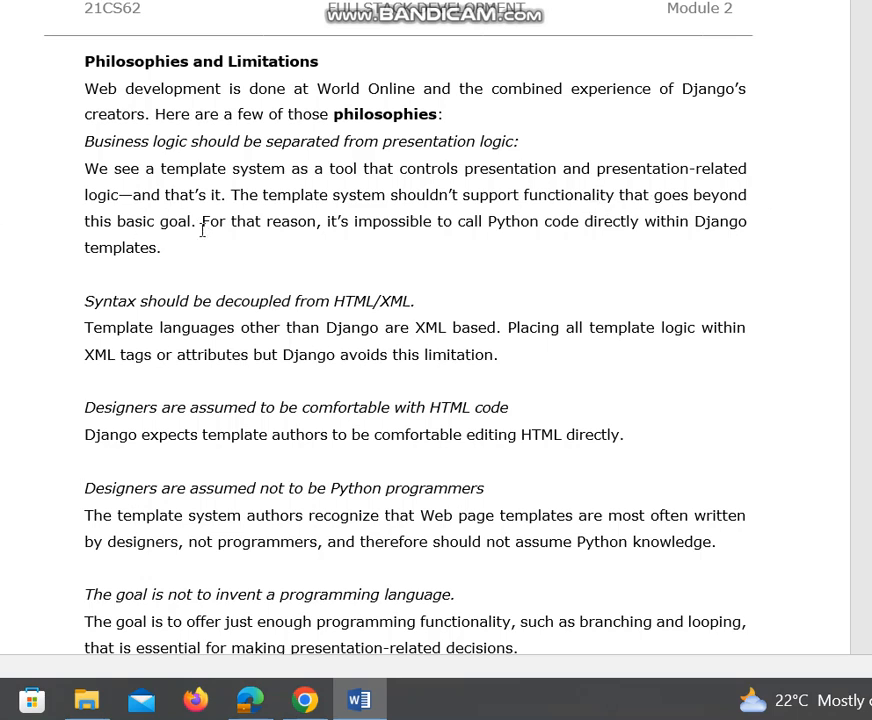
{"action": "mouse_move", "coordinate": [293, 230]}
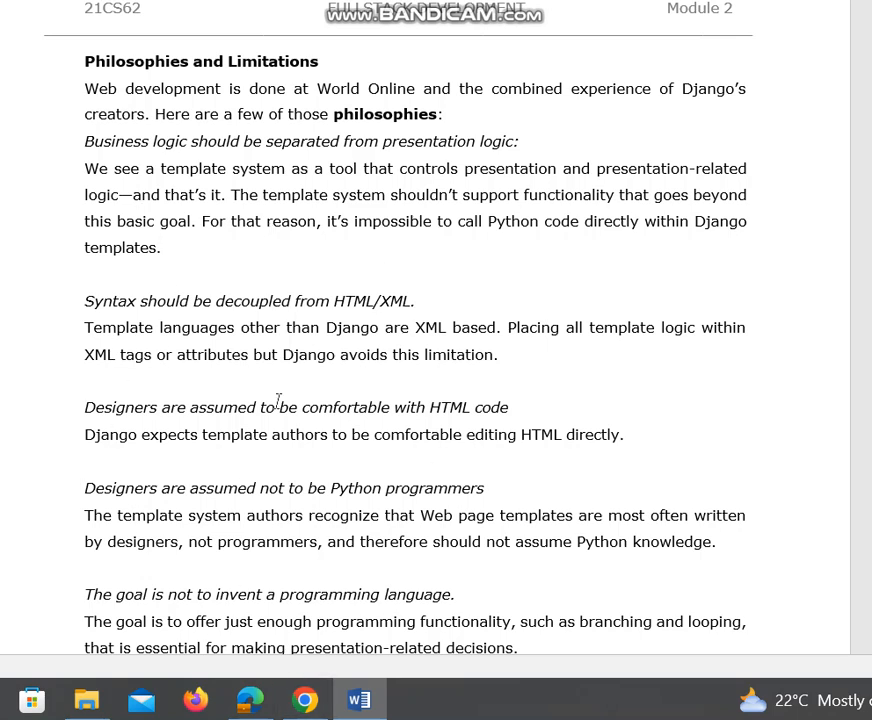
{"action": "mouse_move", "coordinate": [387, 301]}
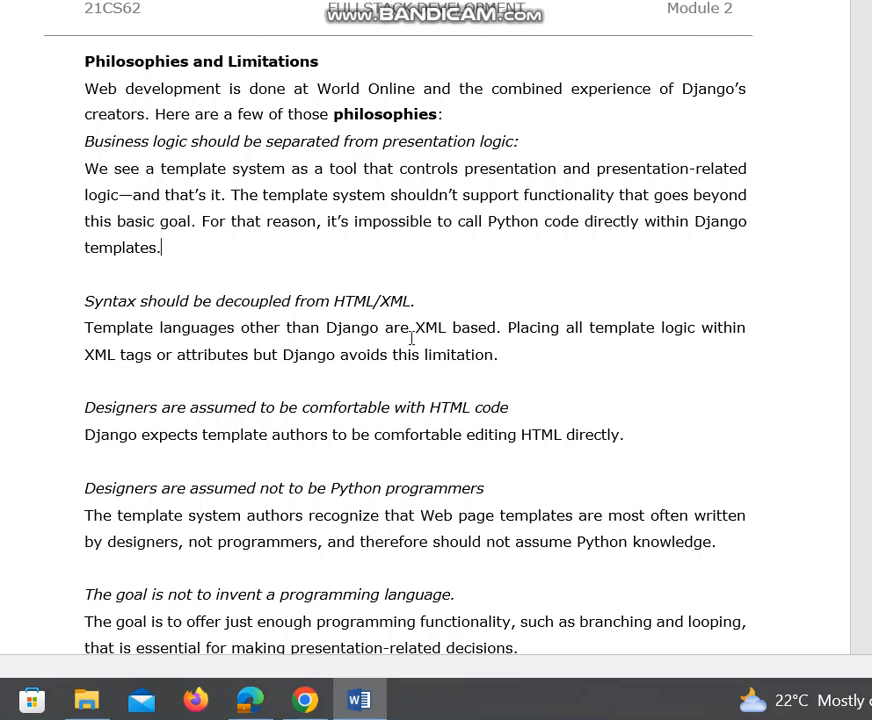
{"action": "mouse_move", "coordinate": [551, 343]}
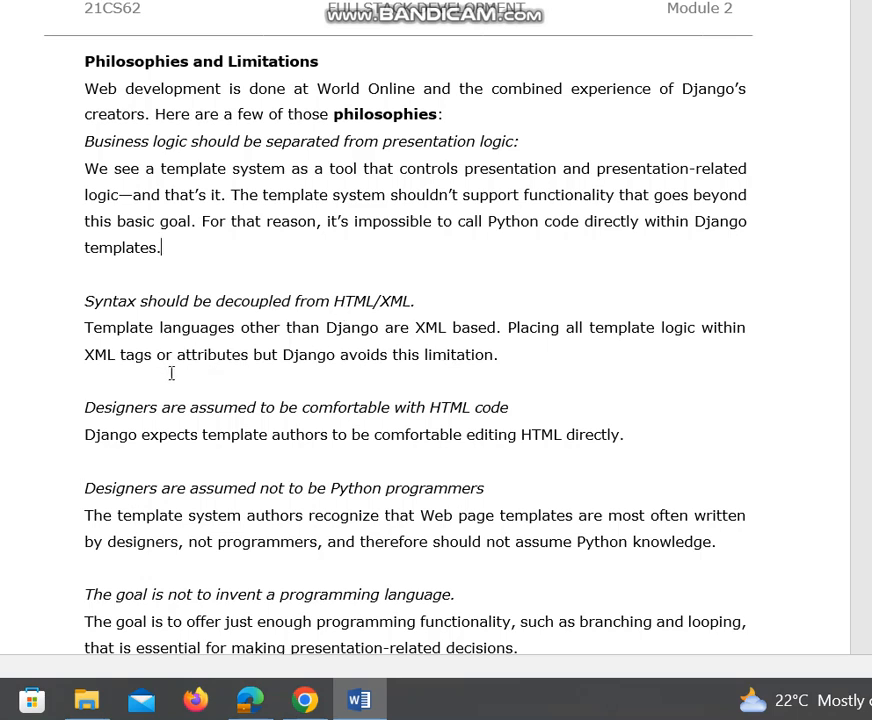
{"action": "mouse_move", "coordinate": [8, 436]}
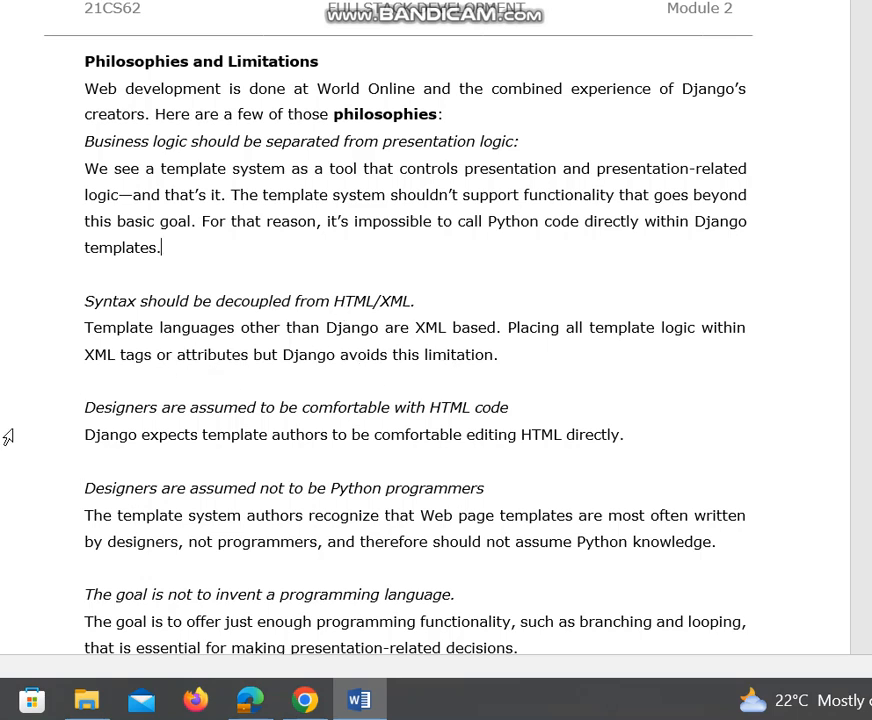
{"action": "mouse_move", "coordinate": [434, 424]}
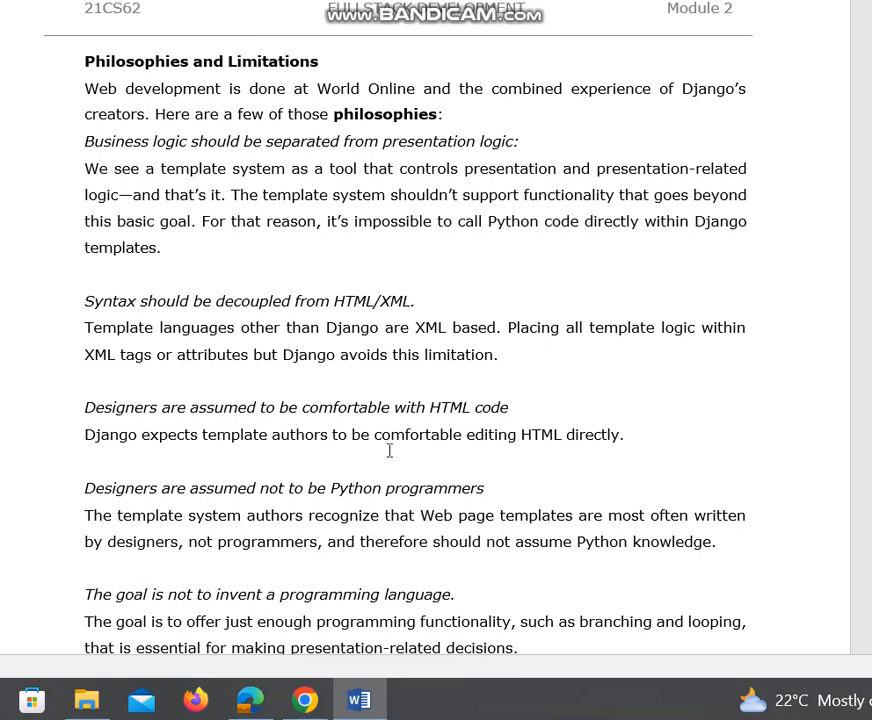
{"action": "mouse_move", "coordinate": [535, 434]}
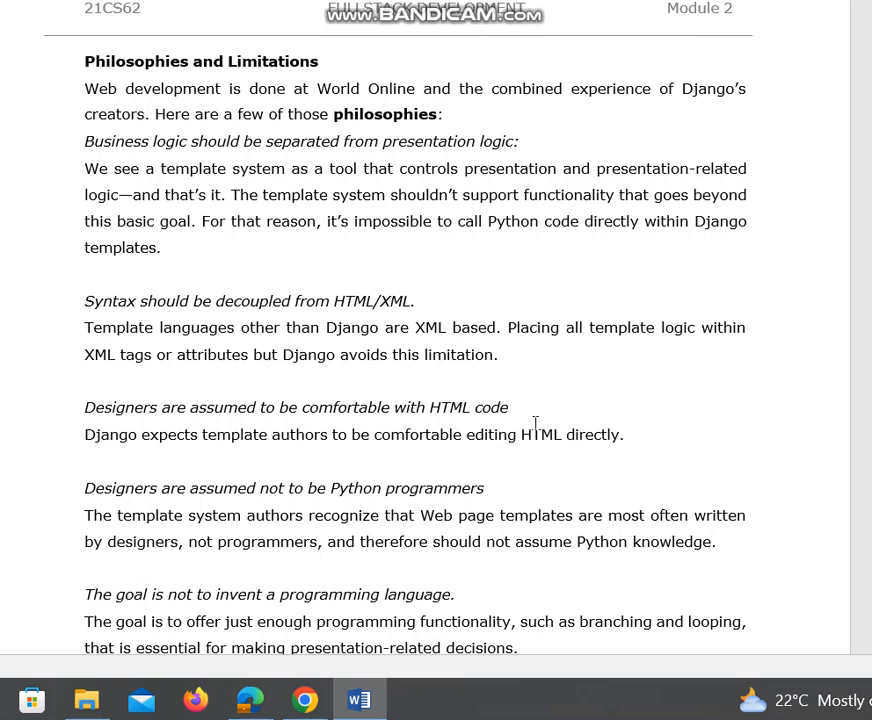
{"action": "scroll", "scroll_direction": "down", "scroll_amount": 3}
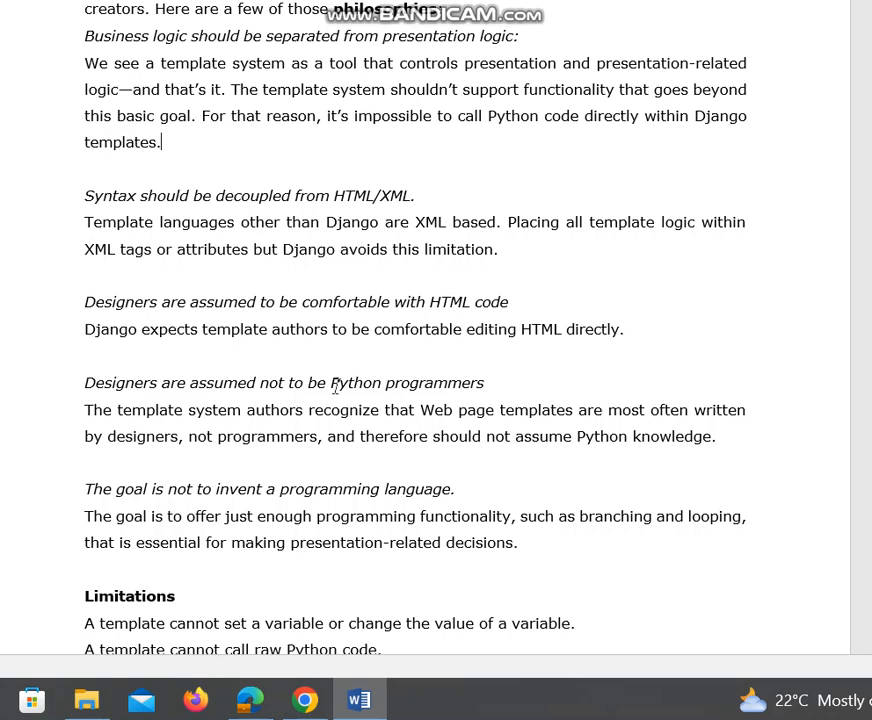
{"action": "mouse_move", "coordinate": [143, 421]}
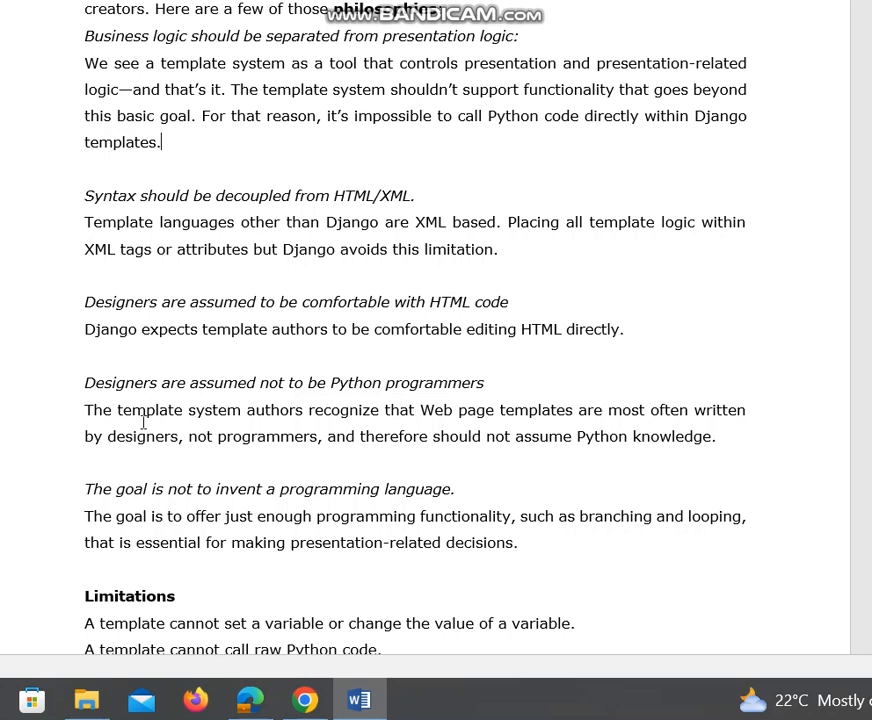
{"action": "mouse_move", "coordinate": [348, 409]}
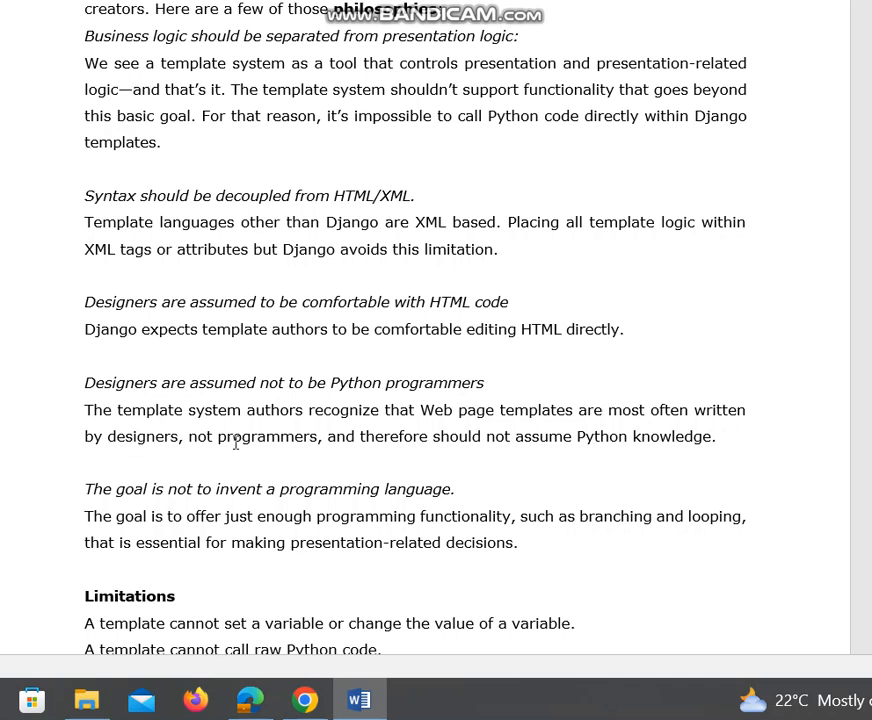
{"action": "mouse_move", "coordinate": [302, 442]}
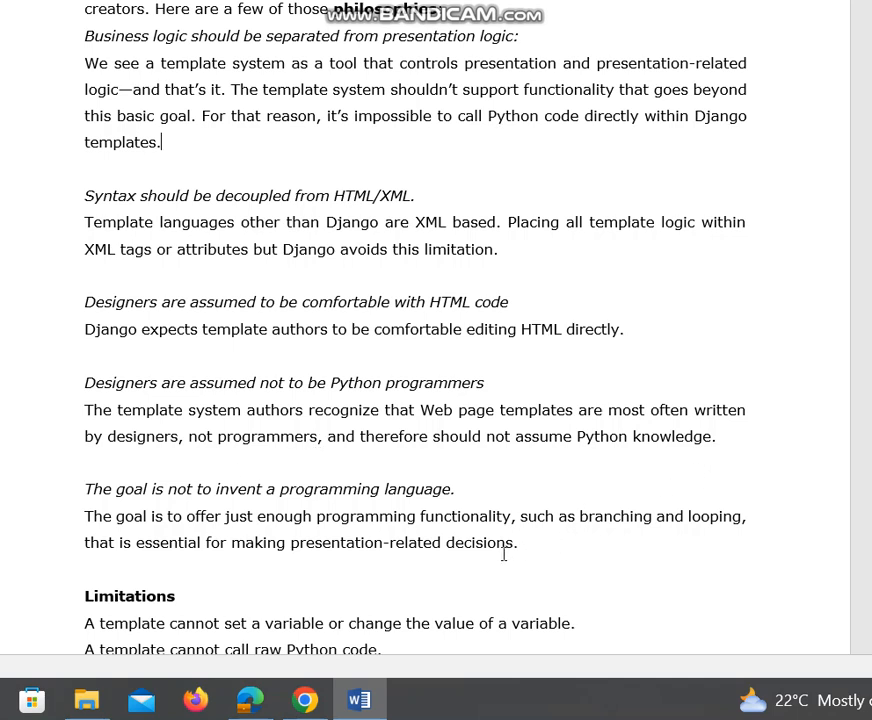
{"action": "mouse_move", "coordinate": [445, 417]}
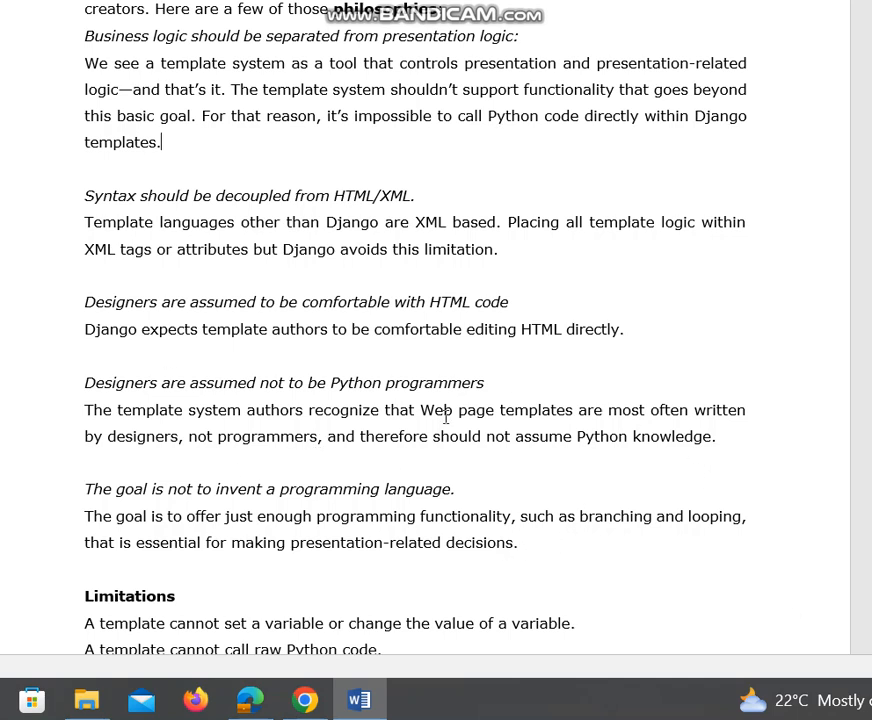
{"action": "mouse_move", "coordinate": [616, 460]}
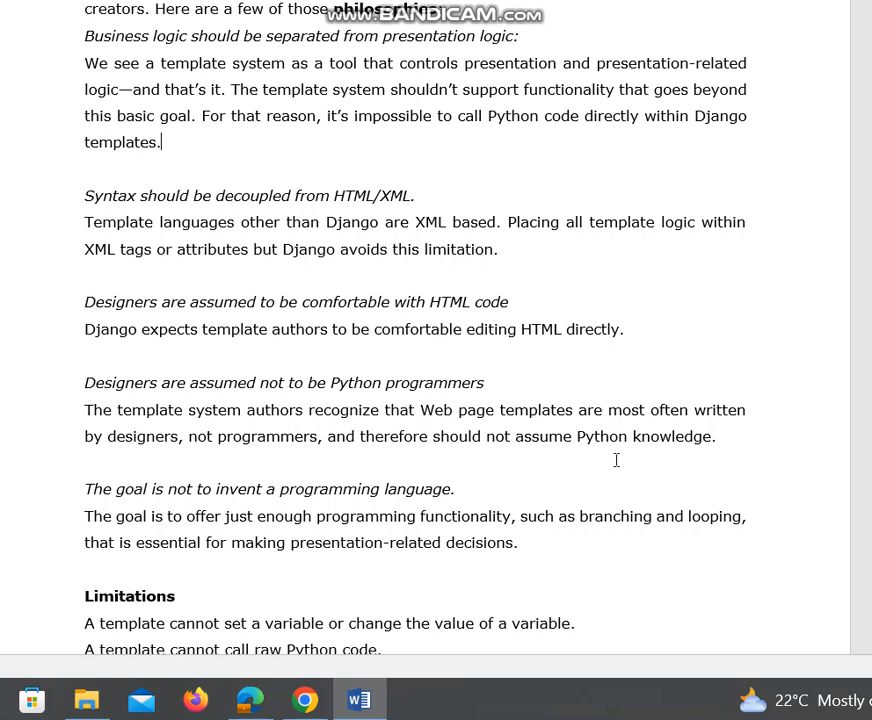
{"action": "mouse_move", "coordinate": [618, 467]}
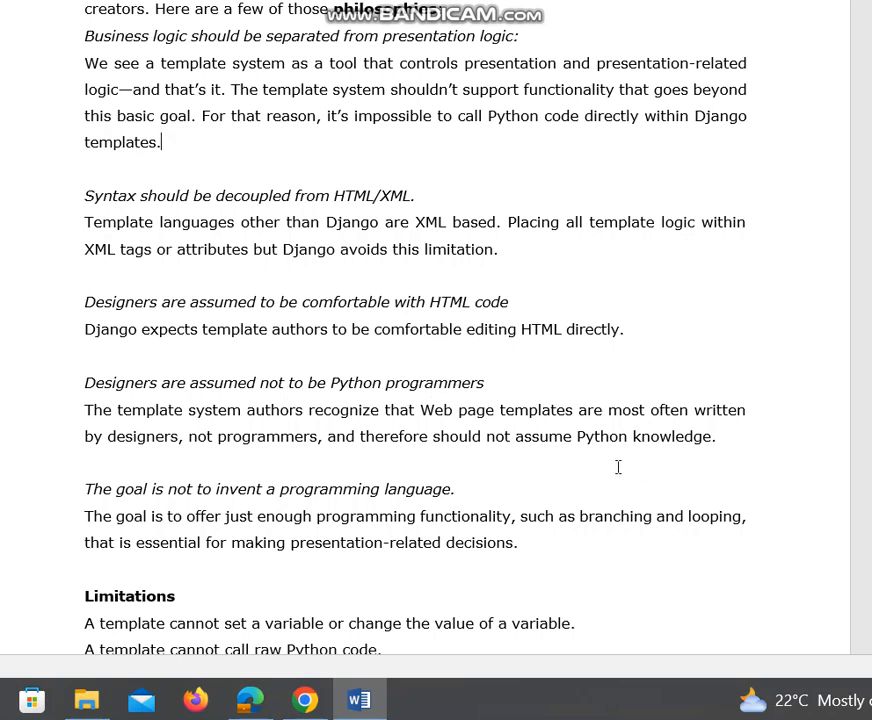
Scroll past the design philosophies down to the Template Loading notes.
{"action": "scroll", "scroll_direction": "down", "scroll_amount": 3}
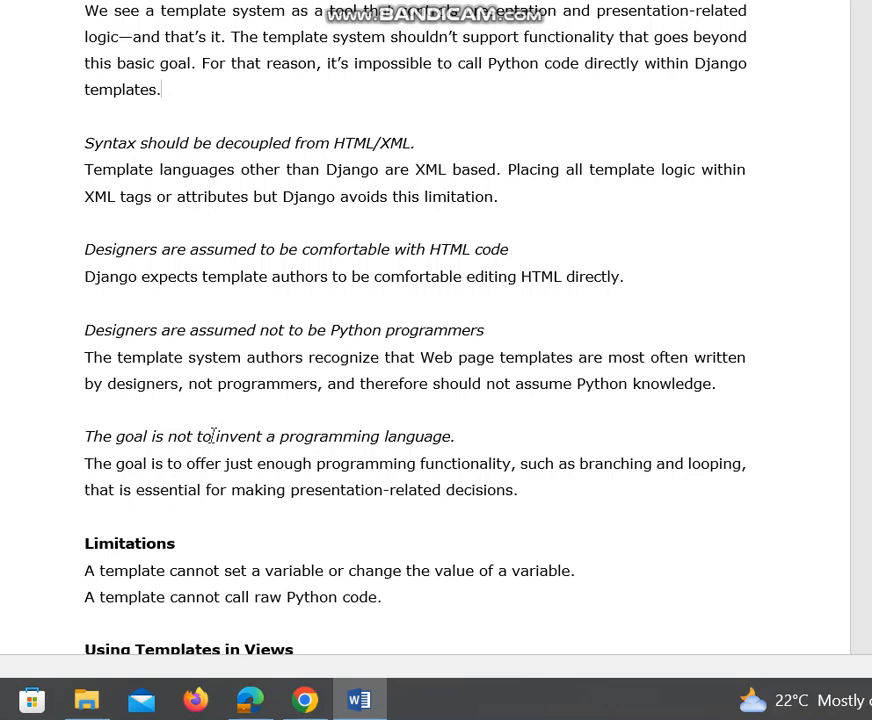
{"action": "mouse_move", "coordinate": [462, 437]}
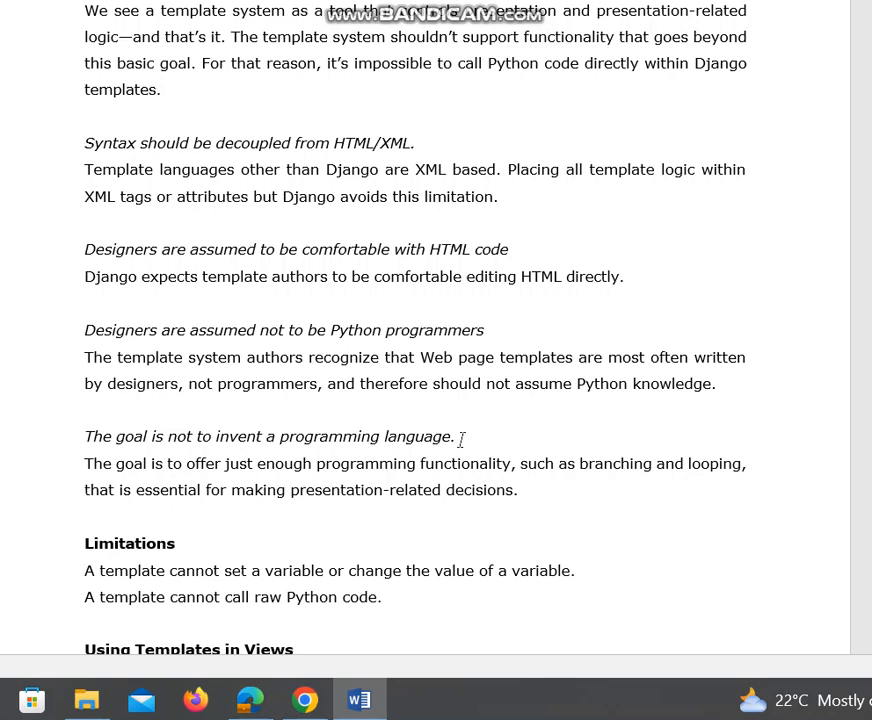
{"action": "mouse_move", "coordinate": [292, 477]}
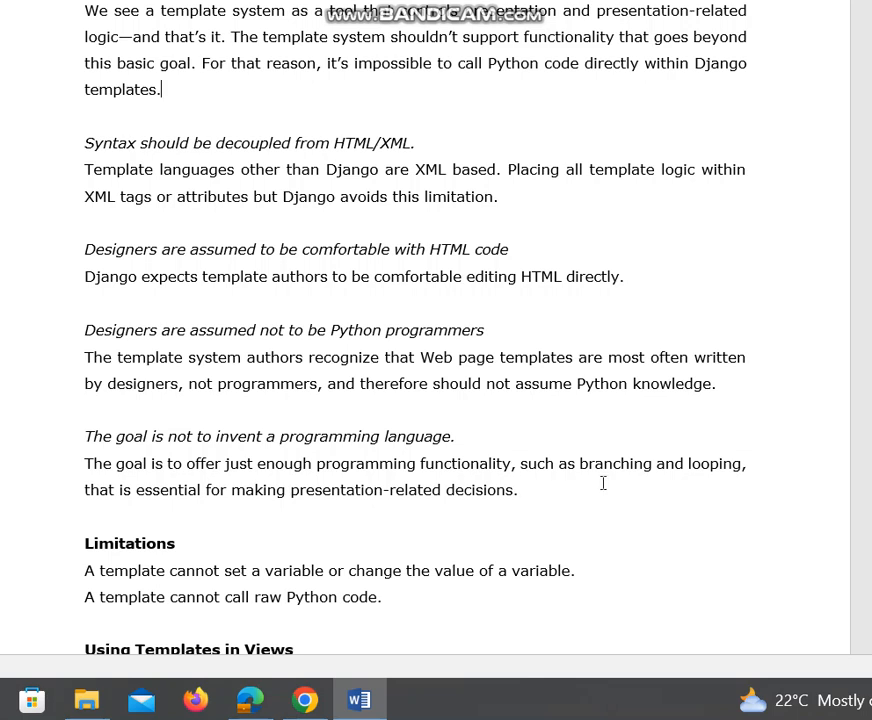
{"action": "mouse_move", "coordinate": [443, 494]}
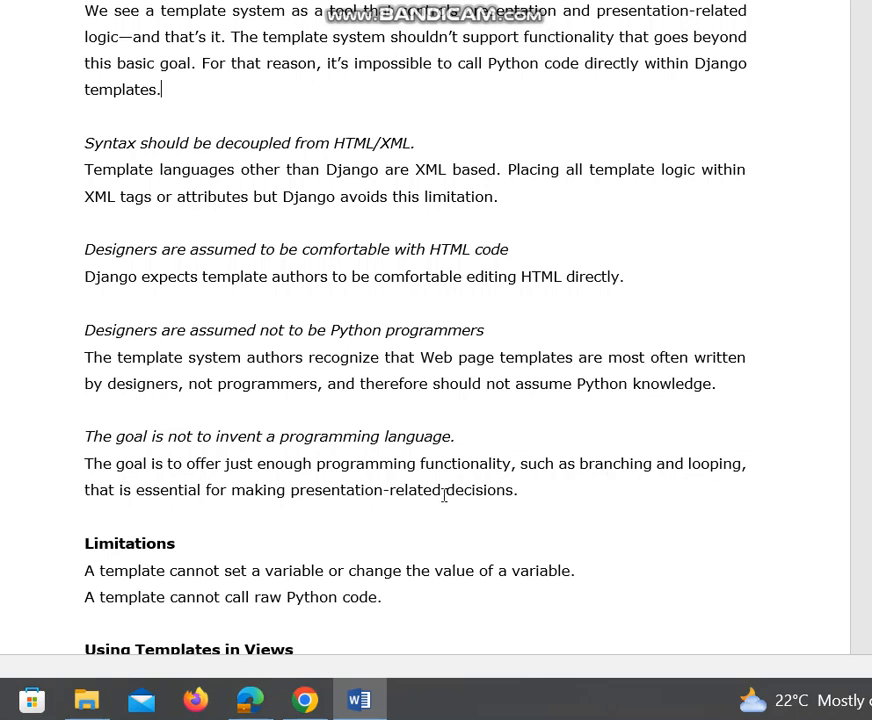
{"action": "mouse_move", "coordinate": [480, 510]}
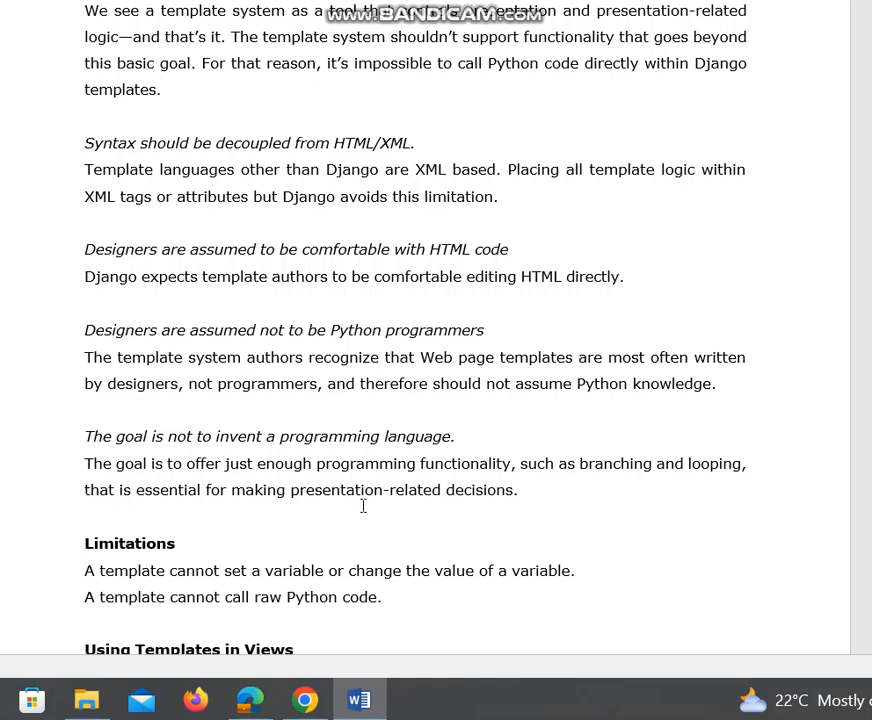
{"action": "scroll", "scroll_direction": "down", "scroll_amount": 3}
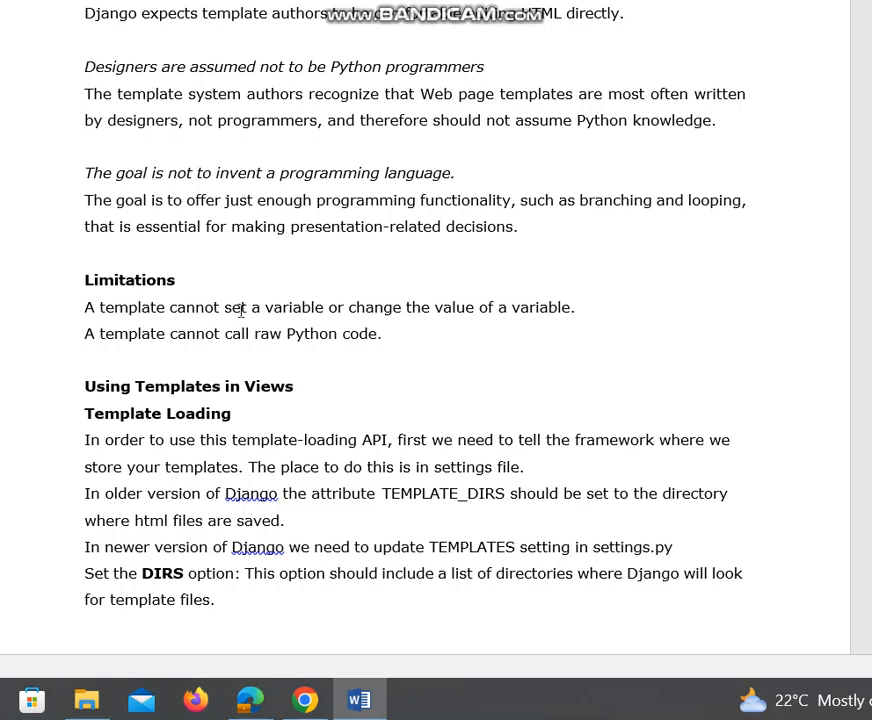
{"action": "mouse_move", "coordinate": [459, 314]}
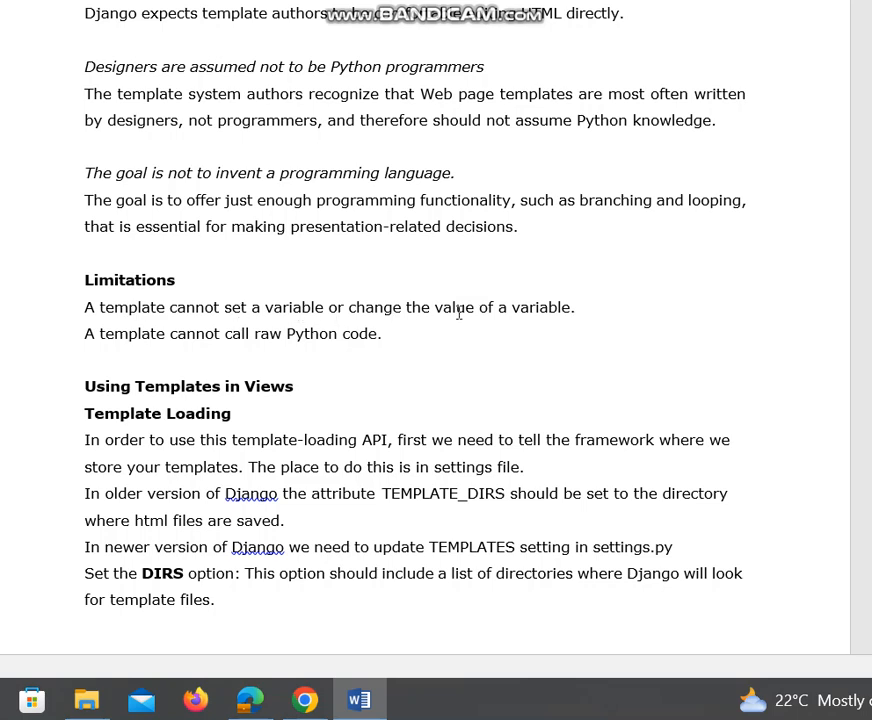
{"action": "mouse_move", "coordinate": [90, 348]}
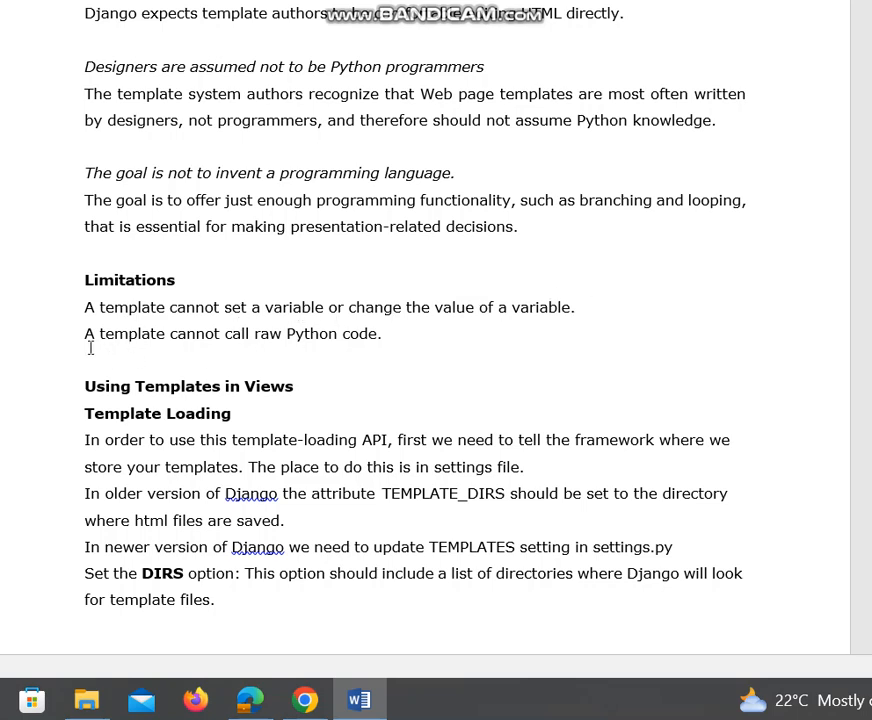
{"action": "mouse_move", "coordinate": [84, 320]}
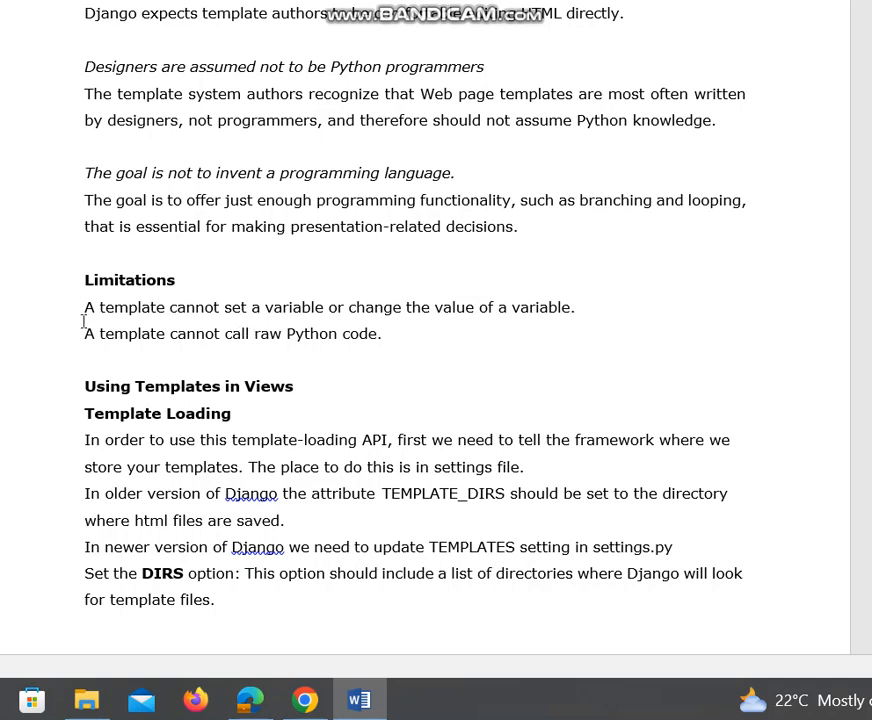
Drag-select a line of text on the page, then scroll the document.
{"action": "left_click_drag", "start_coordinate": [84, 307], "coordinate": [381, 333]}
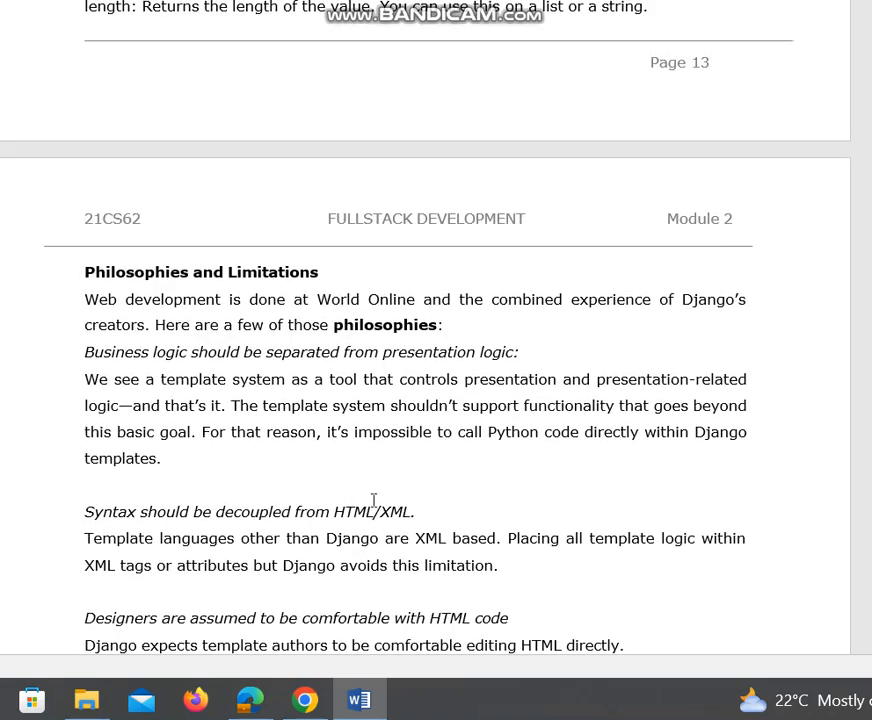
{"action": "scroll", "scroll_direction": "down", "scroll_amount": 3}
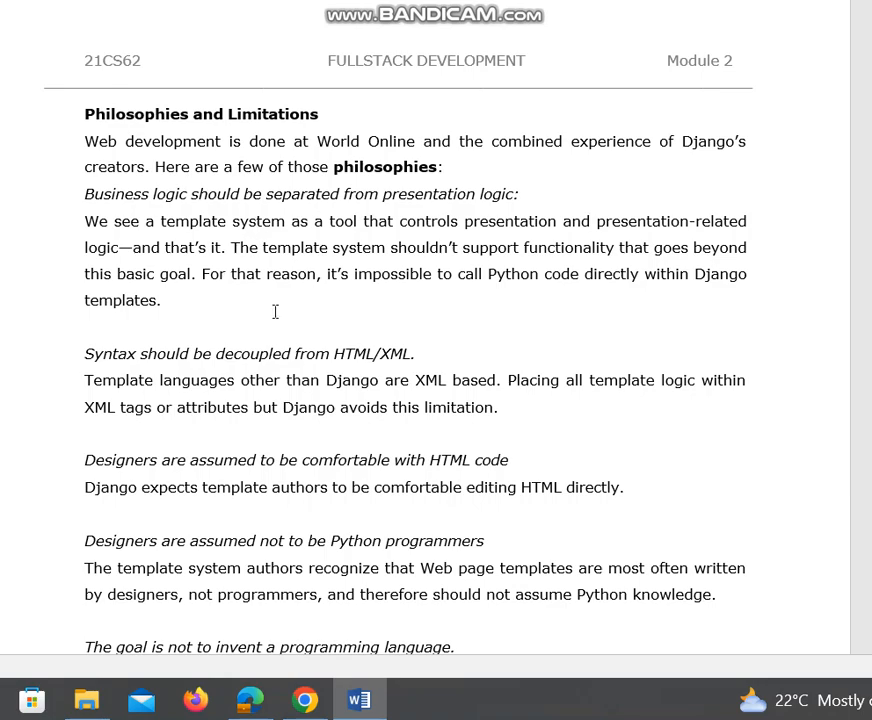
Scroll to the Limitations statements about setting variables and calling raw Python code.
{"action": "scroll", "scroll_direction": "down", "scroll_amount": 3}
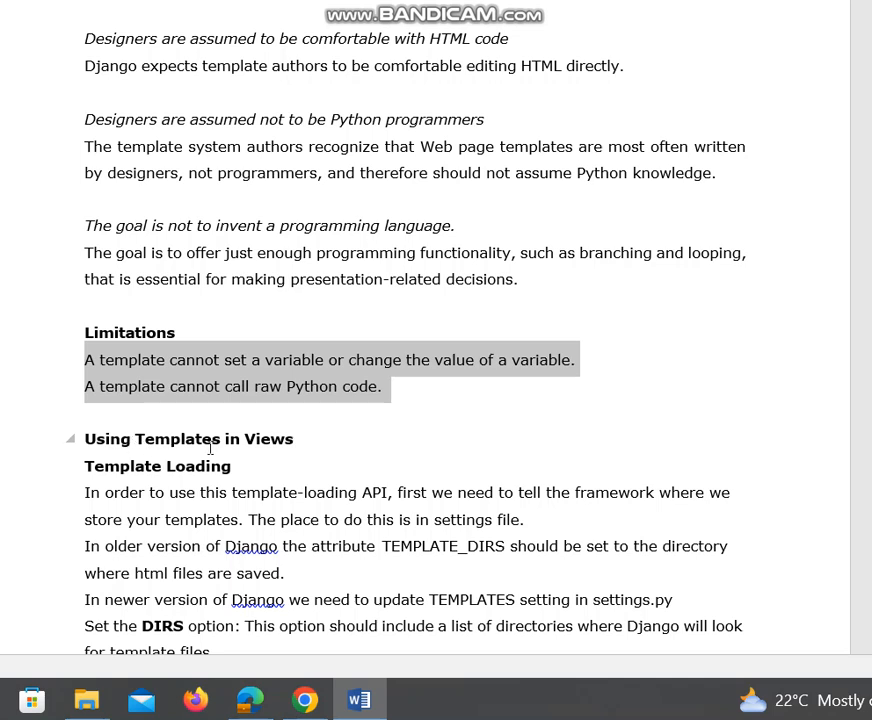
{"action": "mouse_move", "coordinate": [204, 424]}
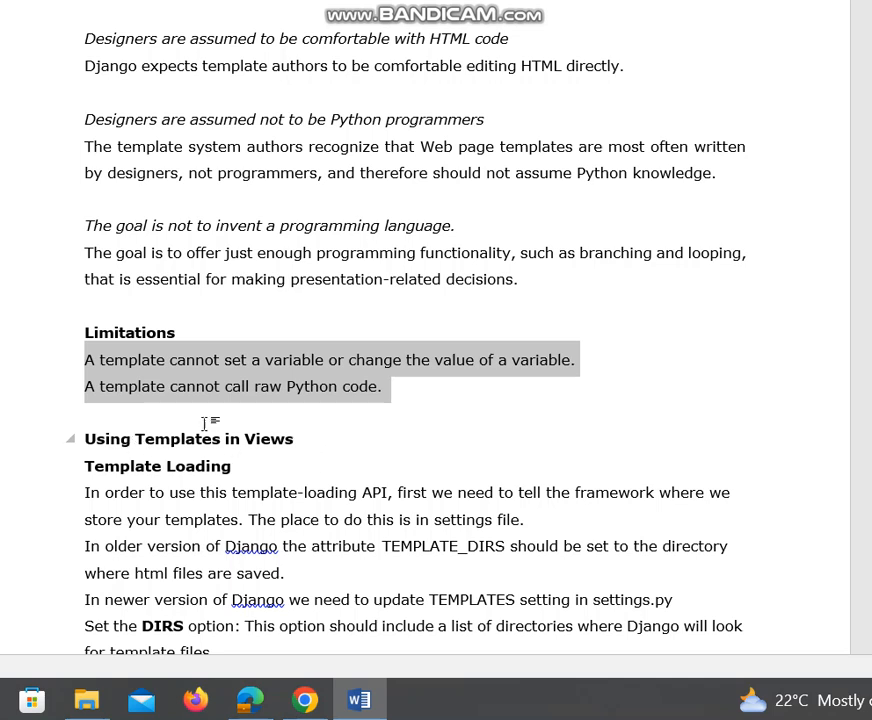